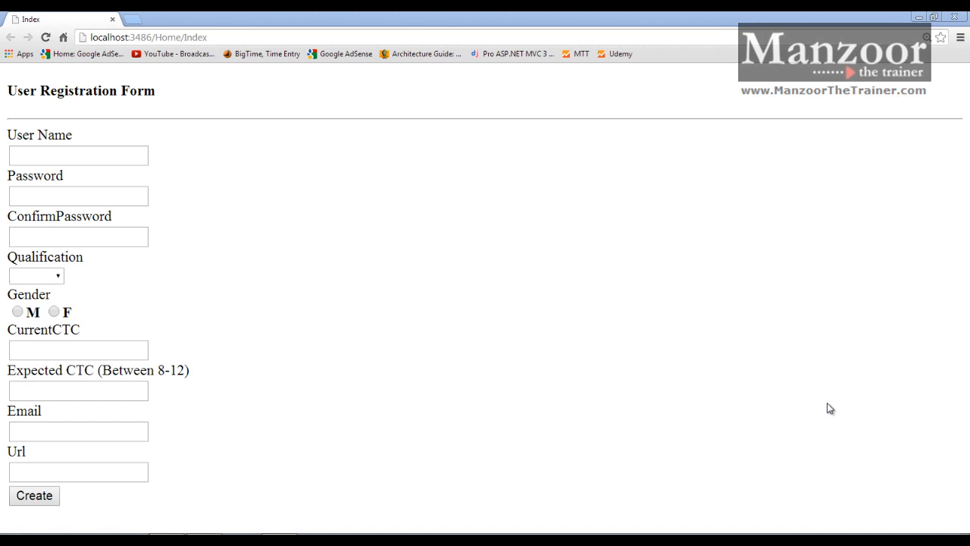
mouse_move(818, 409)
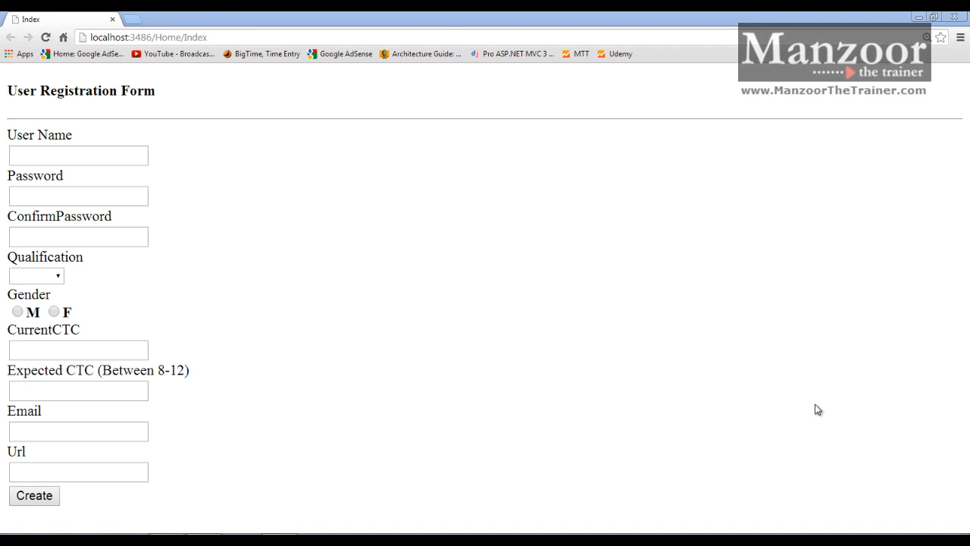
mouse_move(786, 412)
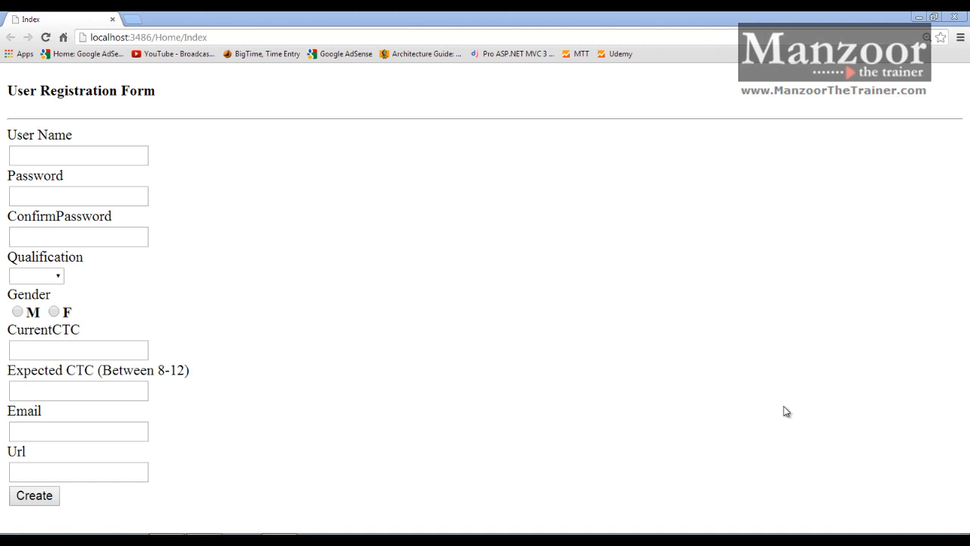
mouse_move(772, 410)
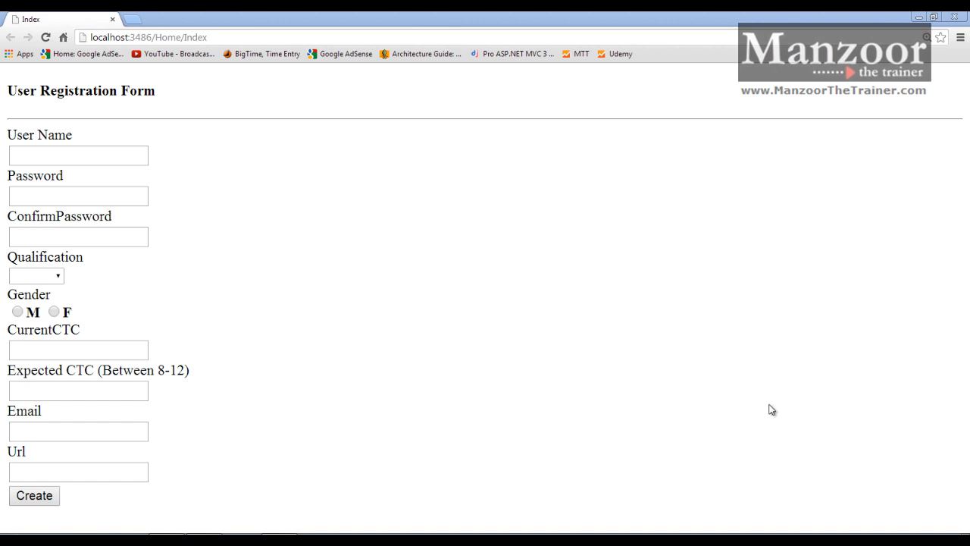
mouse_move(750, 404)
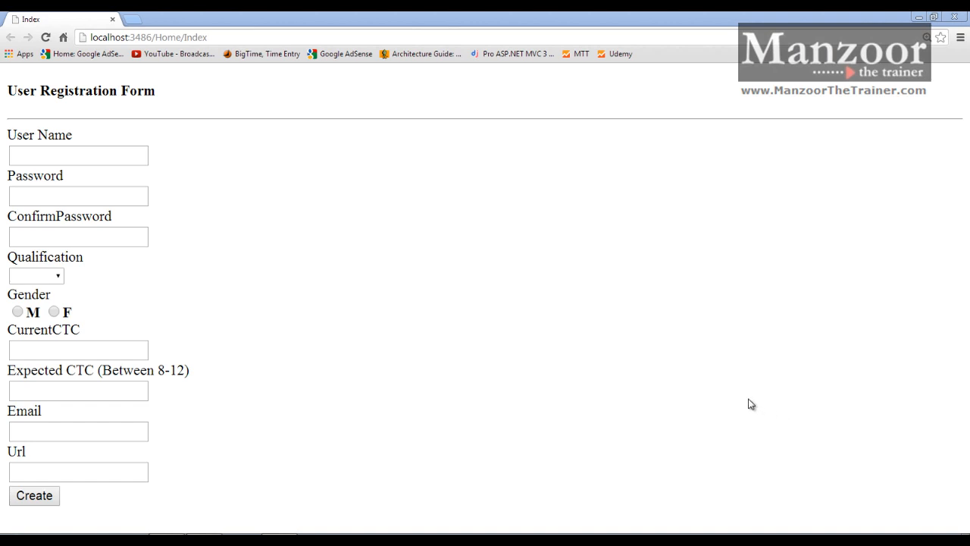
mouse_move(727, 402)
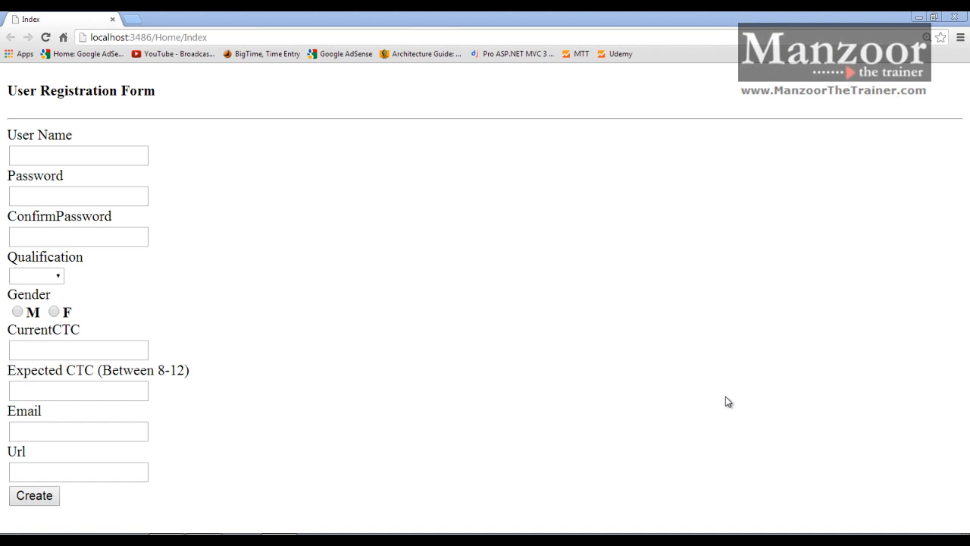
mouse_move(840, 16)
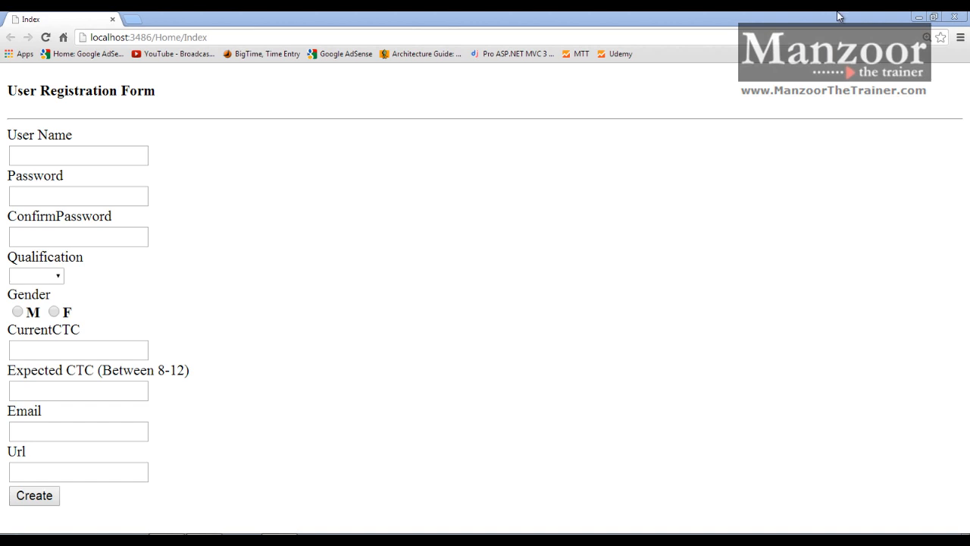
mouse_move(194, 170)
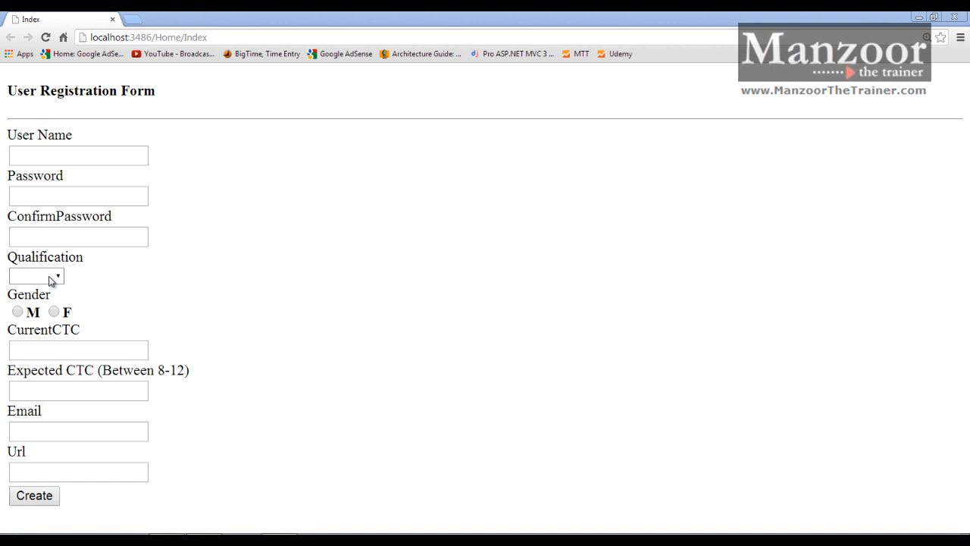
mouse_move(24, 369)
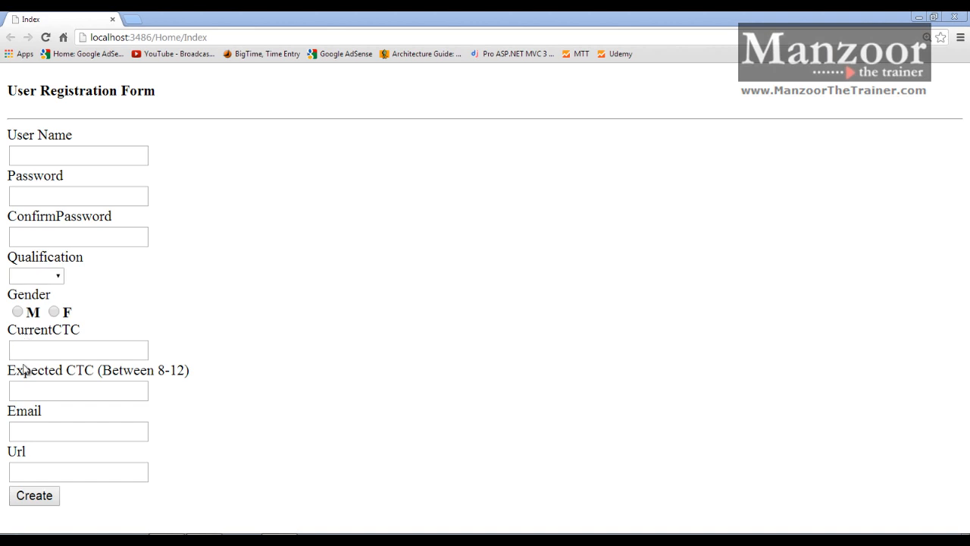
mouse_move(106, 373)
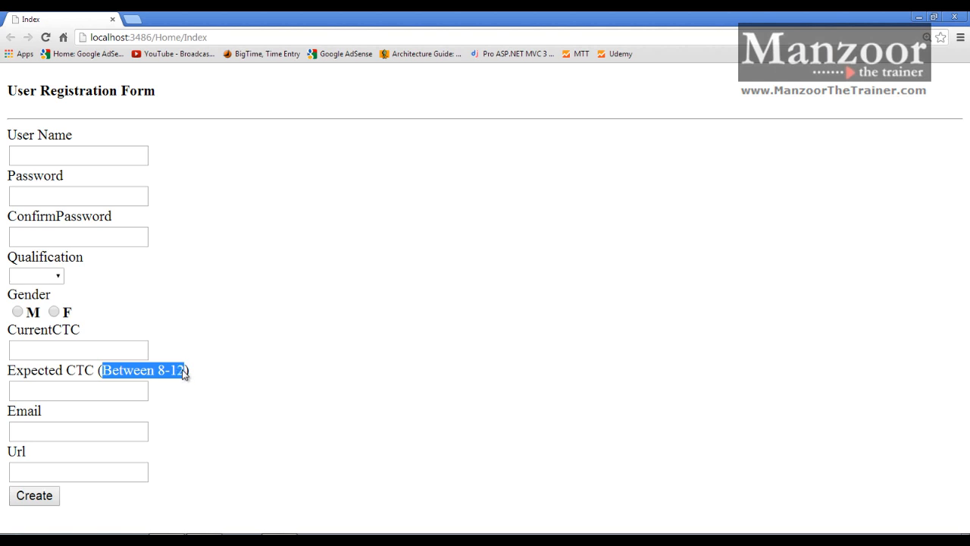
Submit the blank registration form with Create, triggering every field's required-field message
click(78, 390)
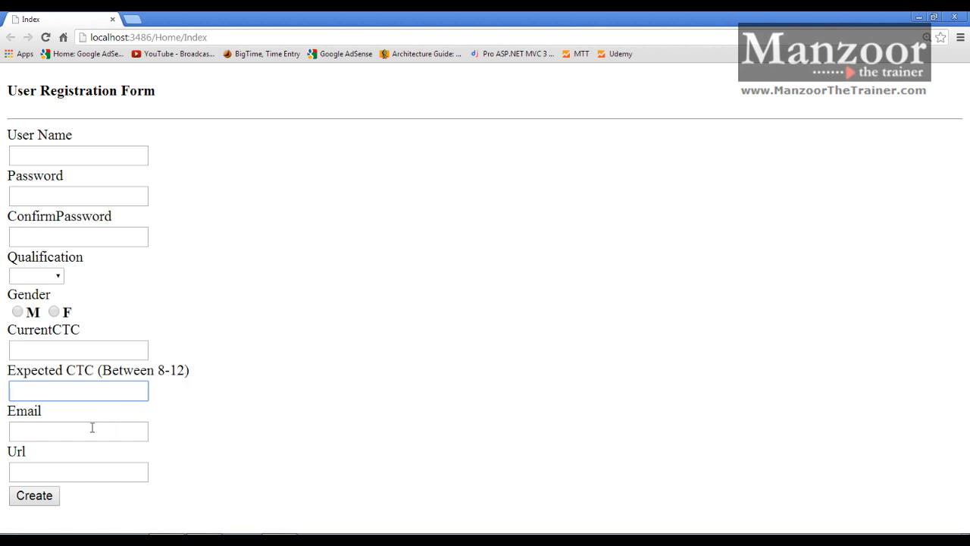
mouse_move(91, 461)
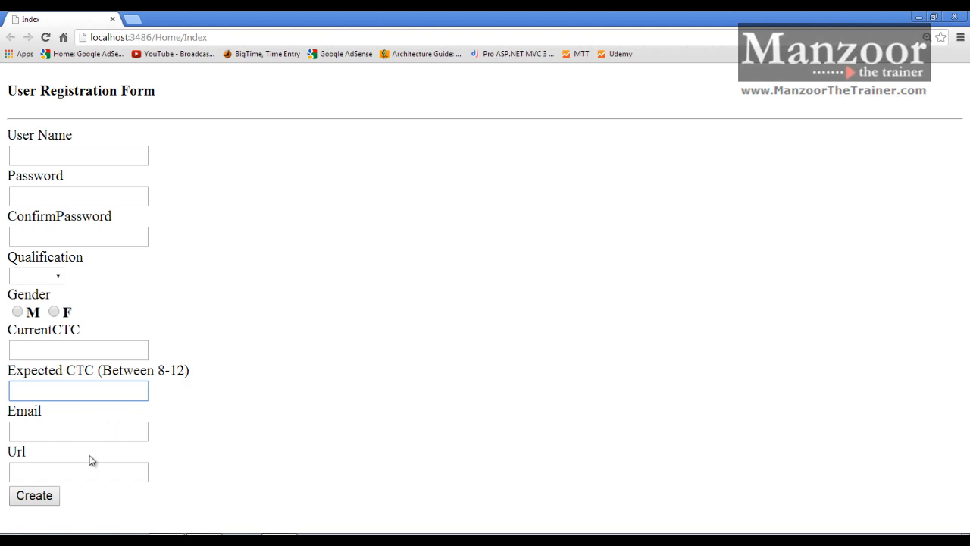
mouse_move(78, 419)
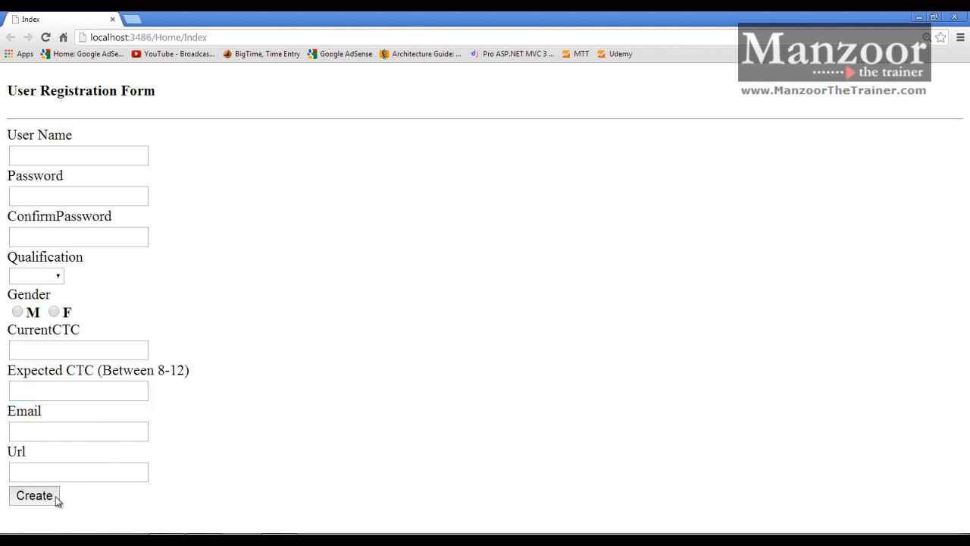
click(34, 496)
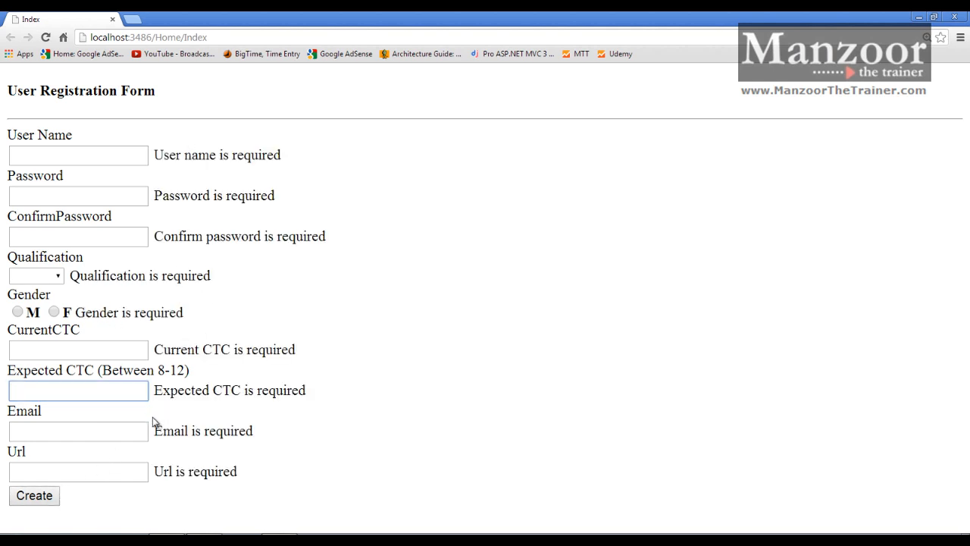
mouse_move(188, 175)
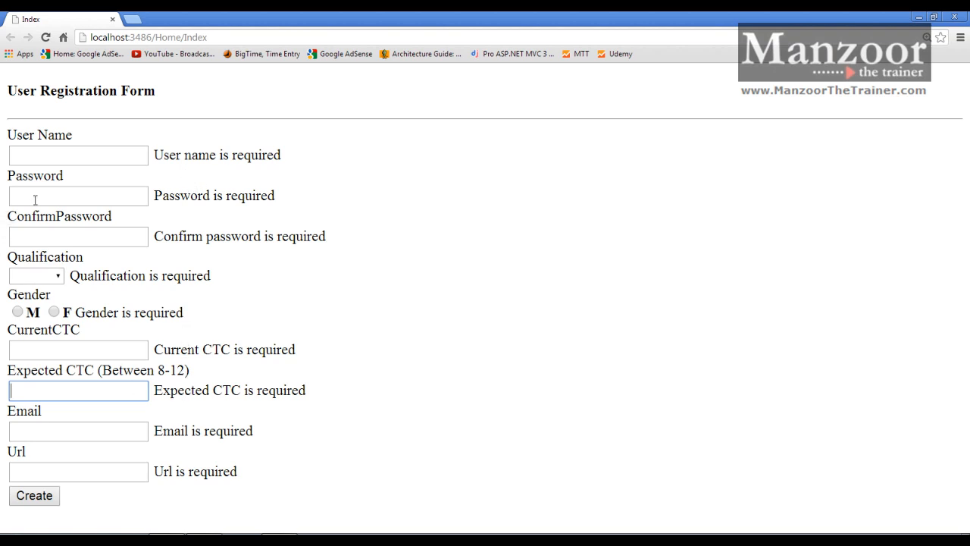
click(78, 196)
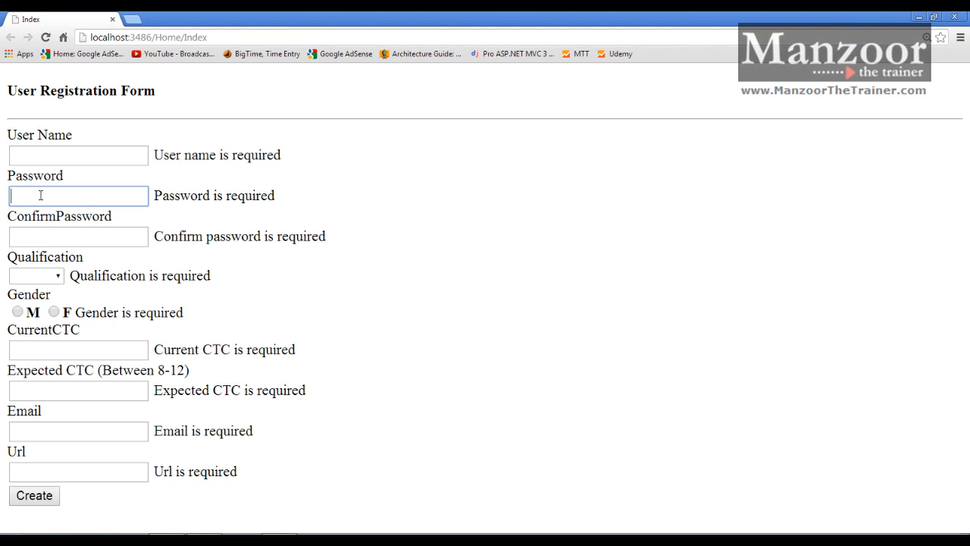
text(asd)
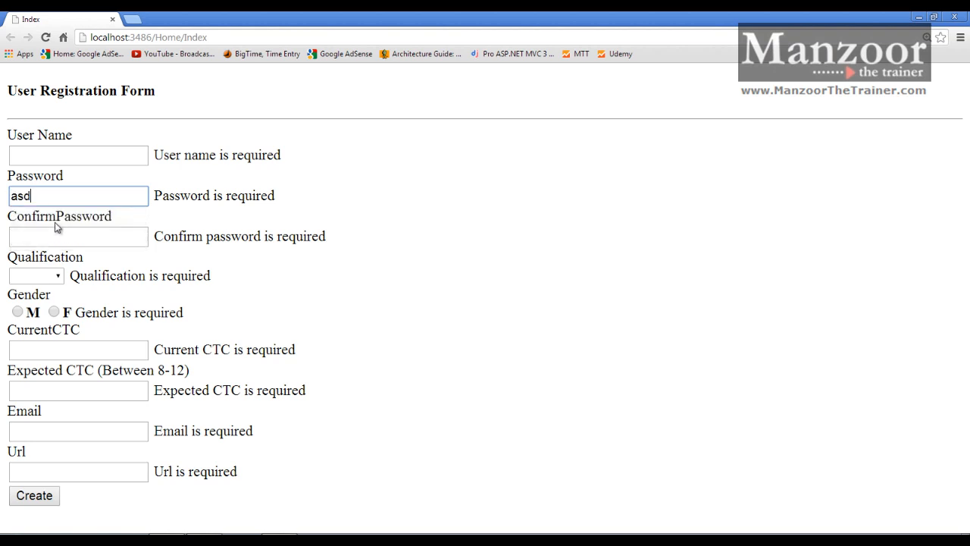
text(a)
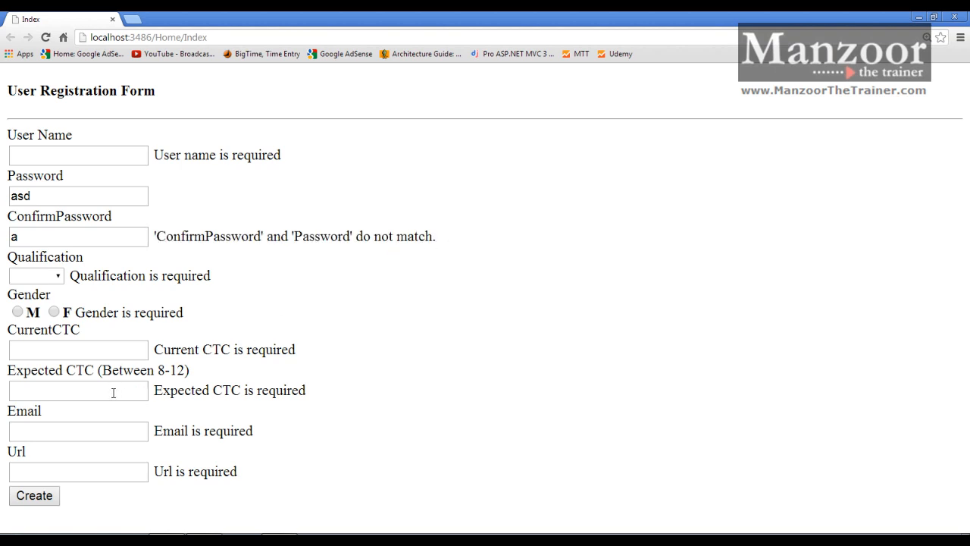
click(78, 391)
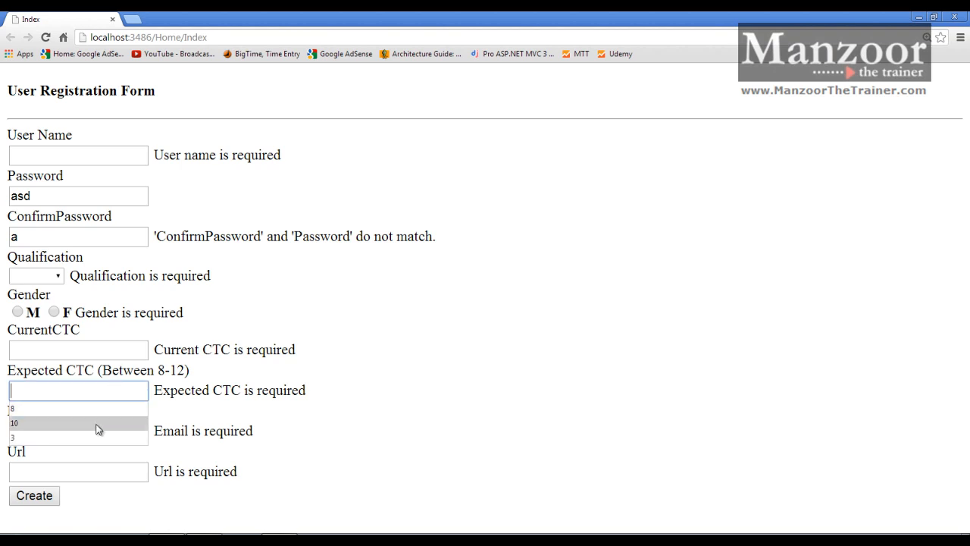
click(14, 435)
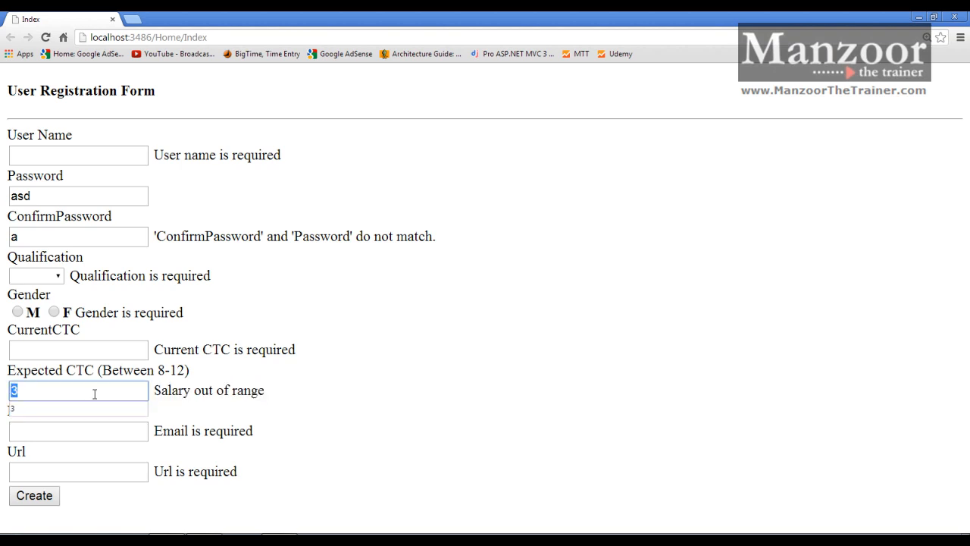
Enter Expected CTC 8 and fill Email with the first saved address suggestion
text(8)
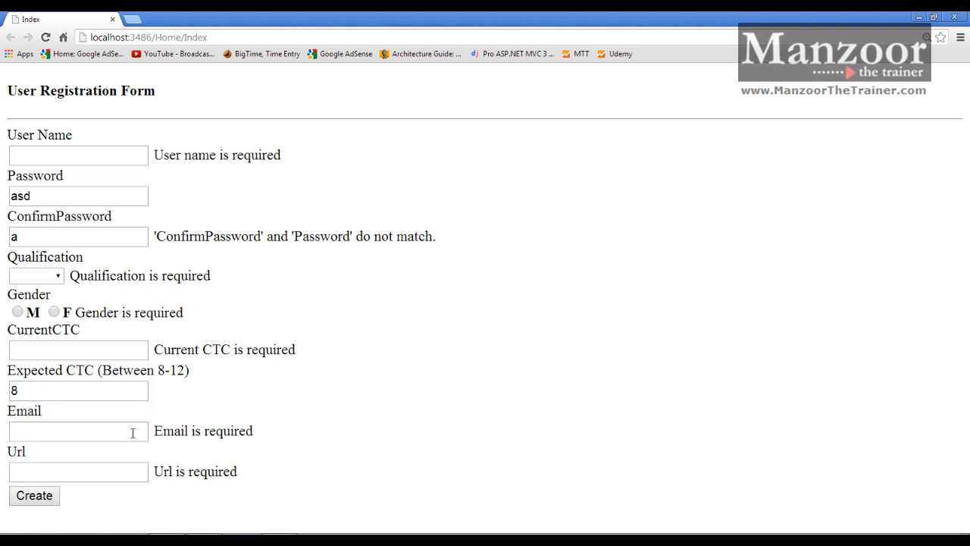
text(gfdg)
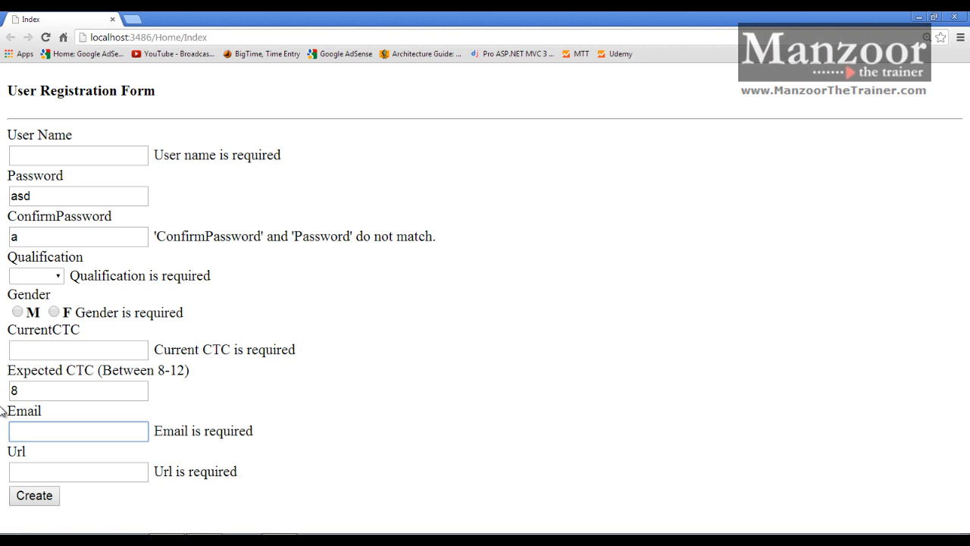
click(78, 431)
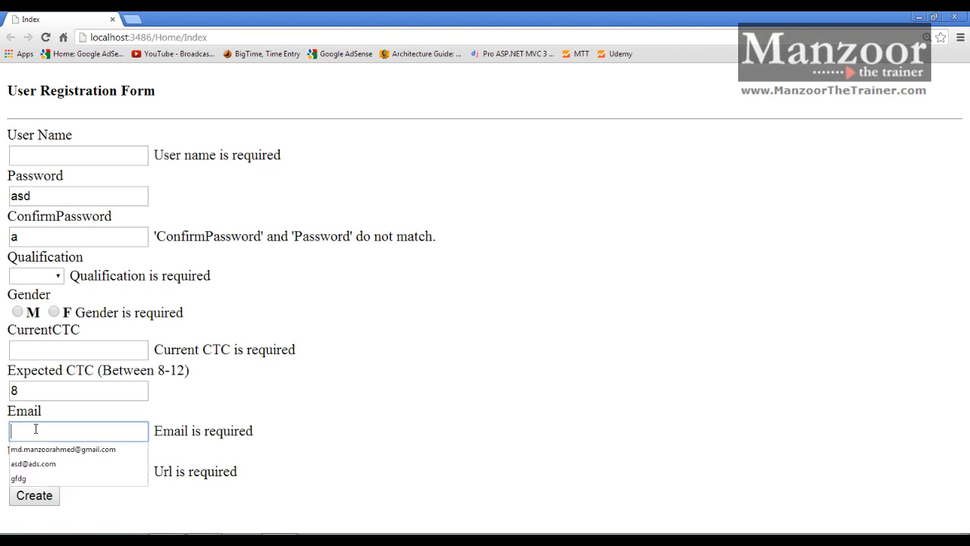
click(64, 448)
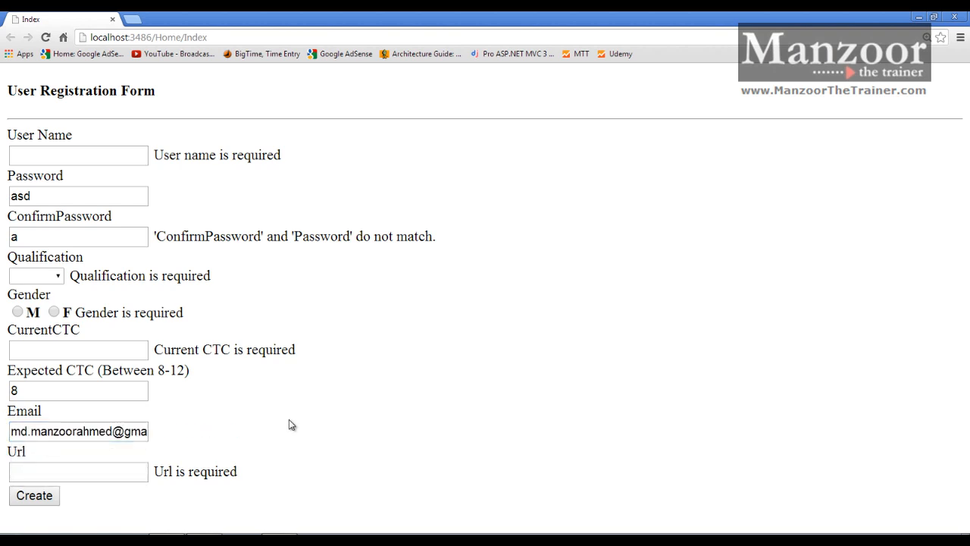
click(78, 471)
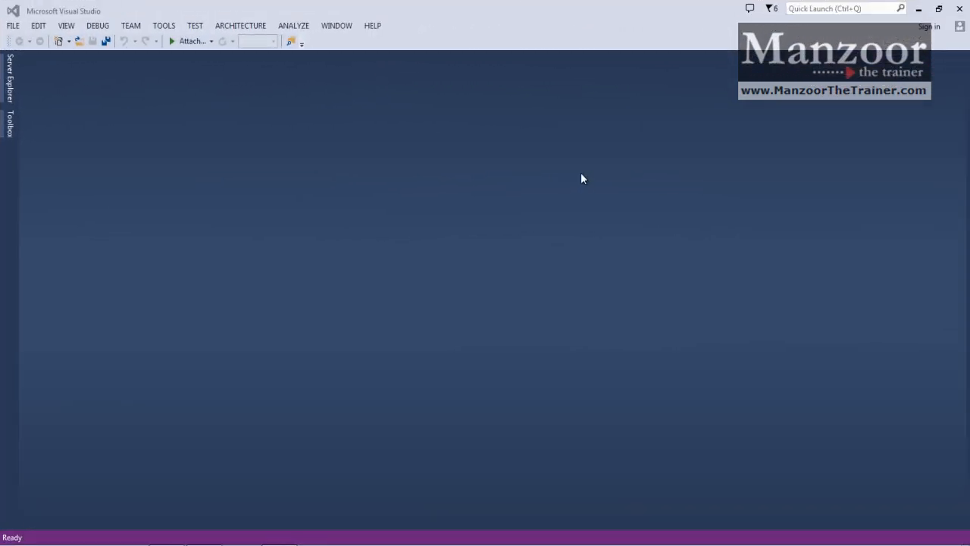
mouse_move(458, 357)
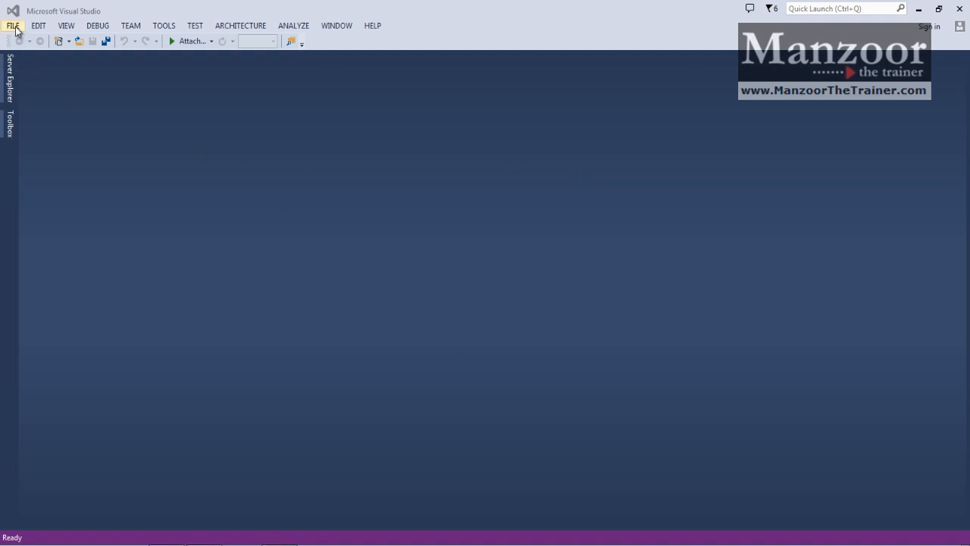
Start a new Visual C# ASP.NET Web Application project named ValidationsEg
click(12, 25)
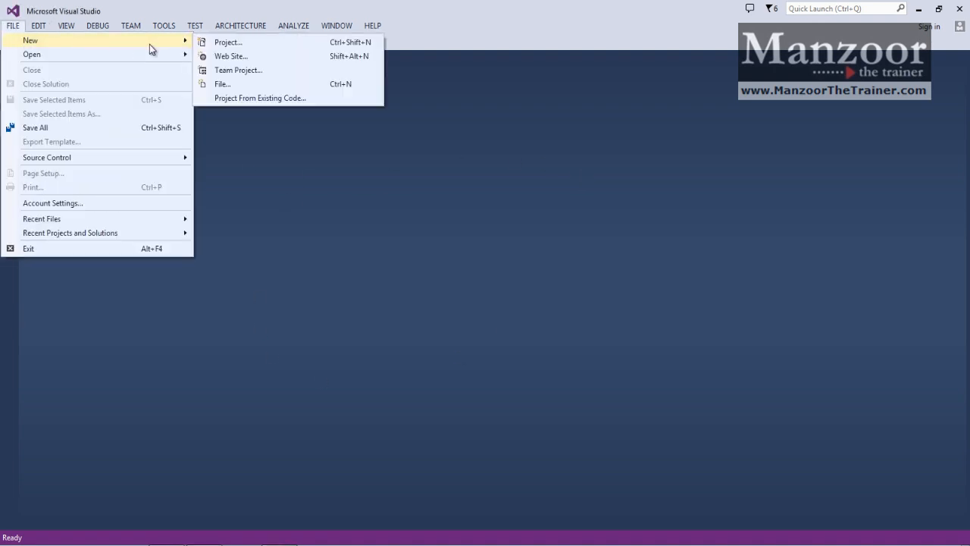
click(228, 41)
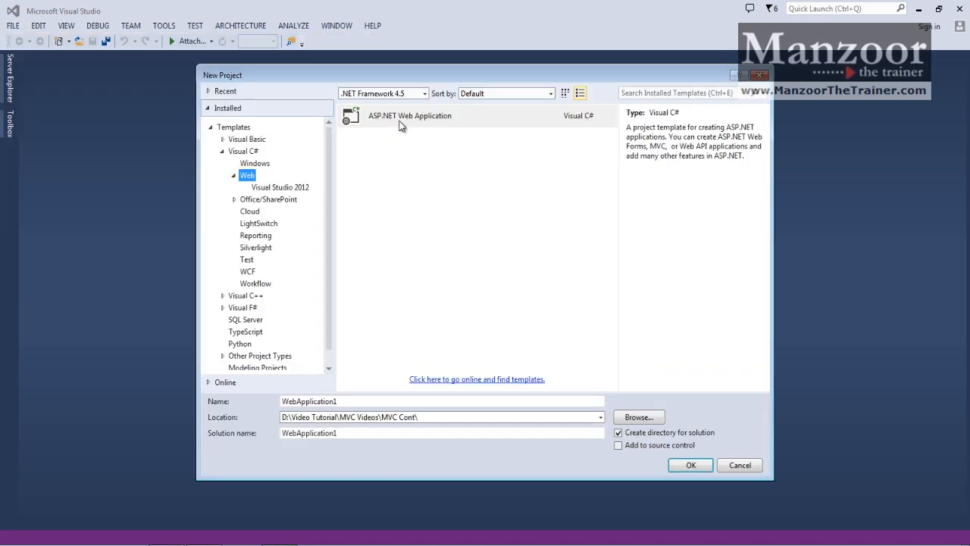
mouse_move(410, 115)
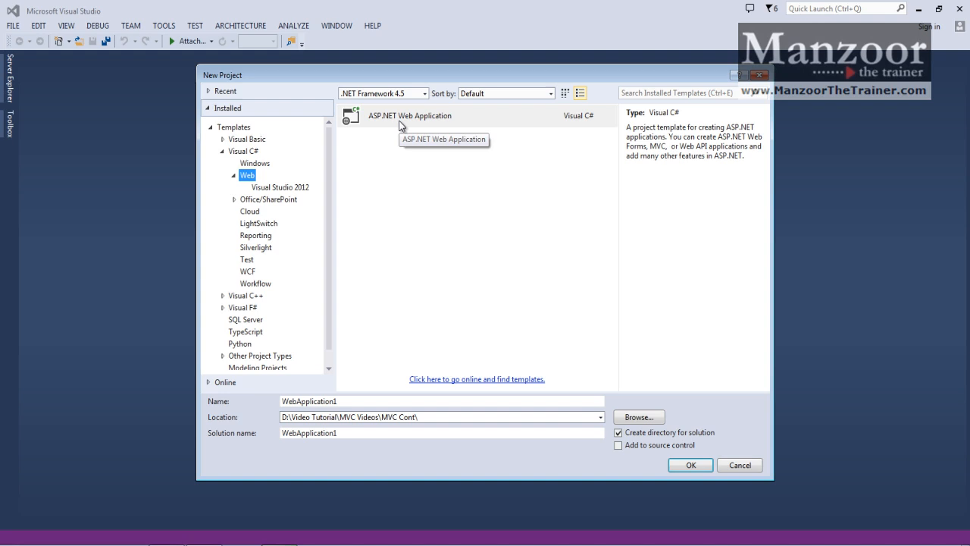
click(409, 115)
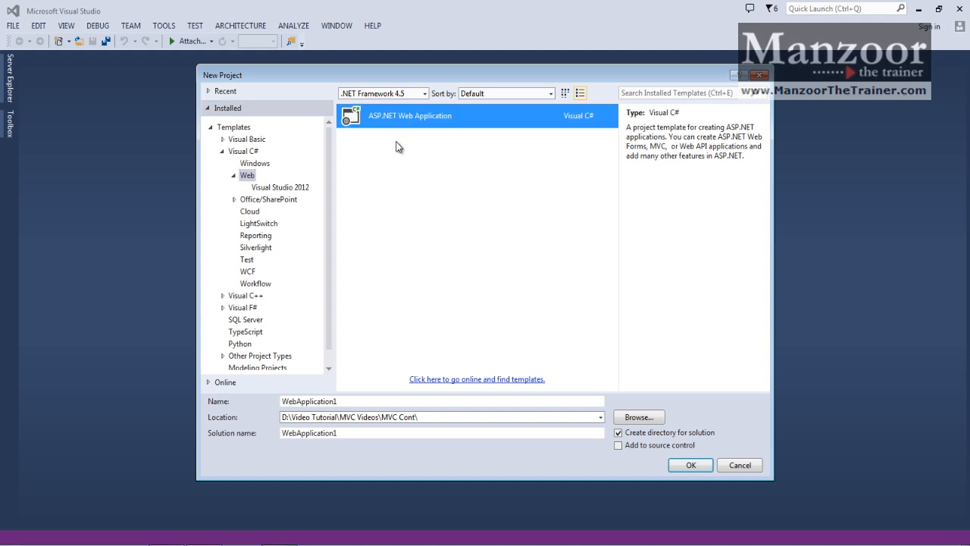
mouse_move(406, 147)
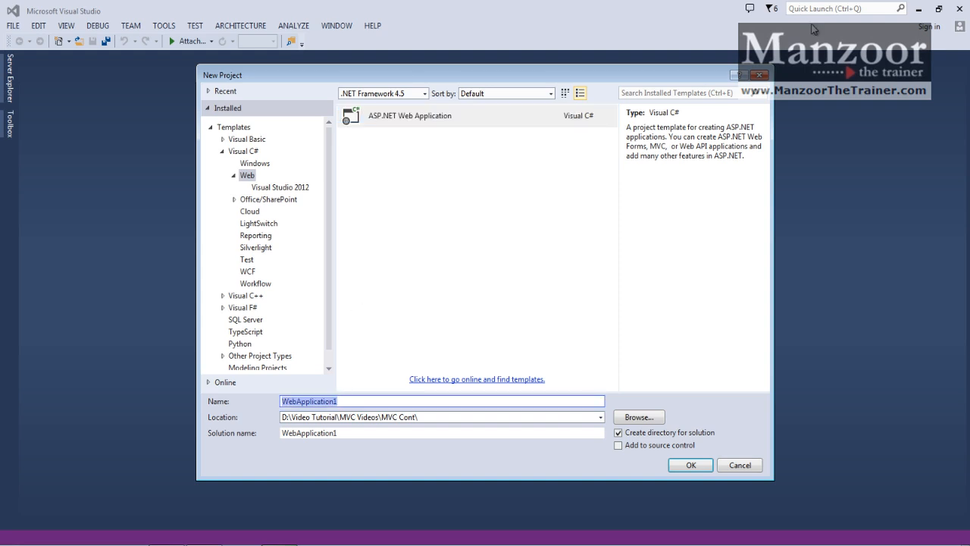
text(V)
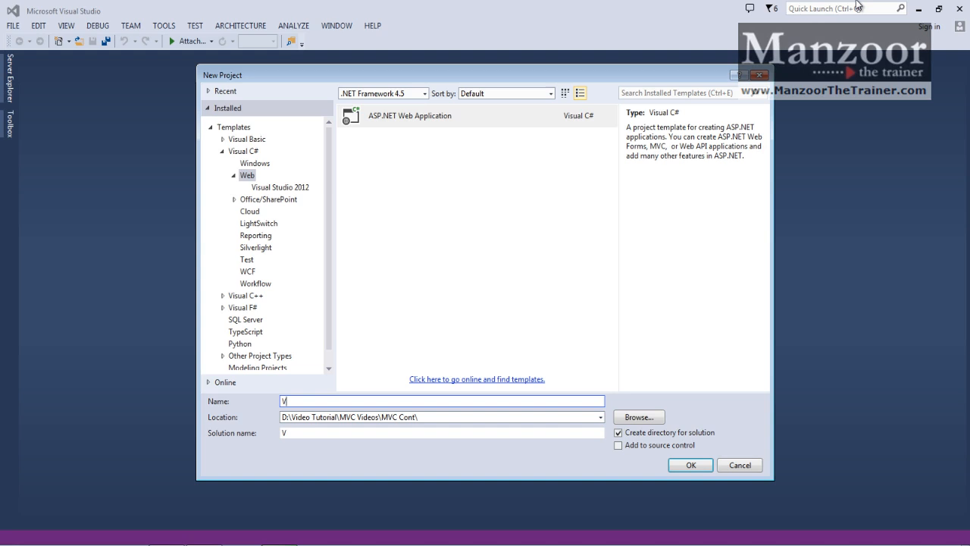
text(alidationsEg)
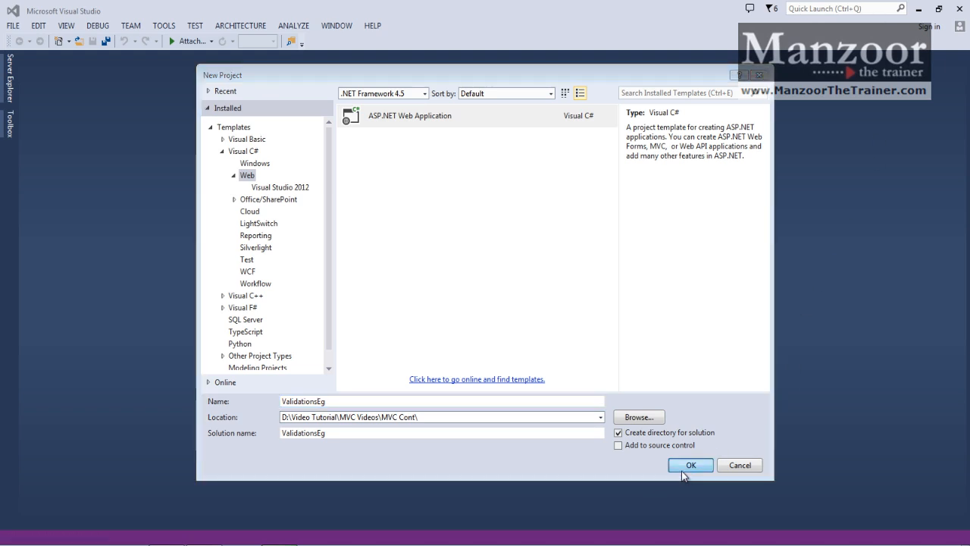
Confirm the project settings and preview the Web Forms, MVC, Single Page Application and Facebook templates
click(691, 465)
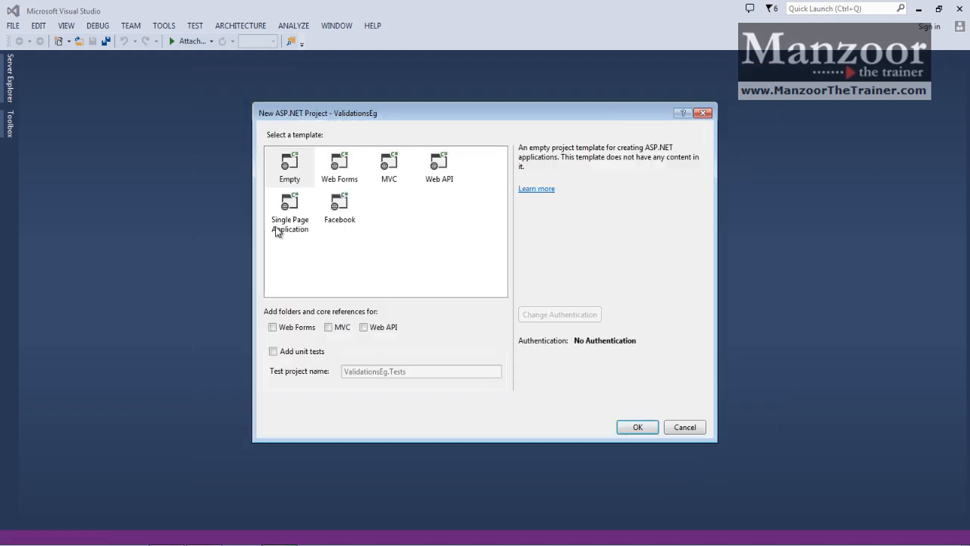
click(339, 166)
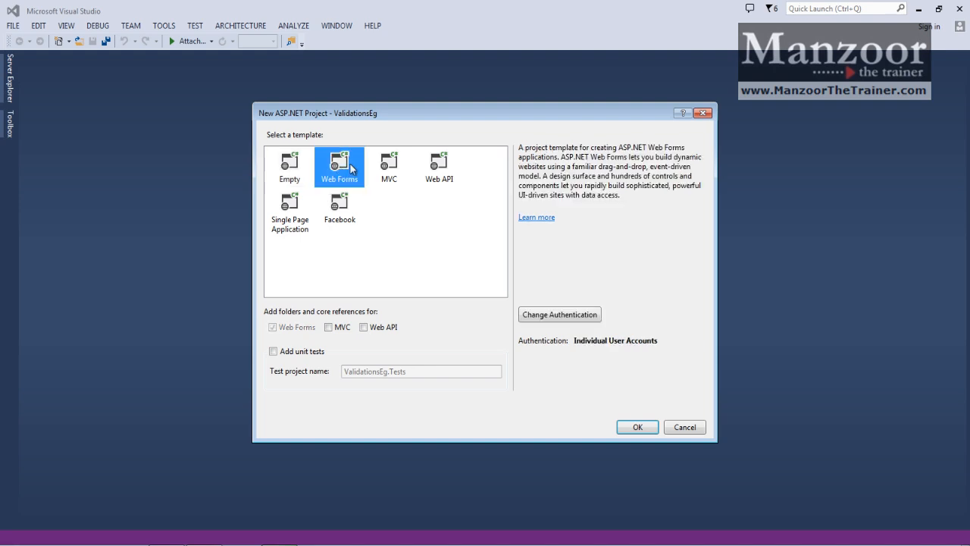
click(389, 165)
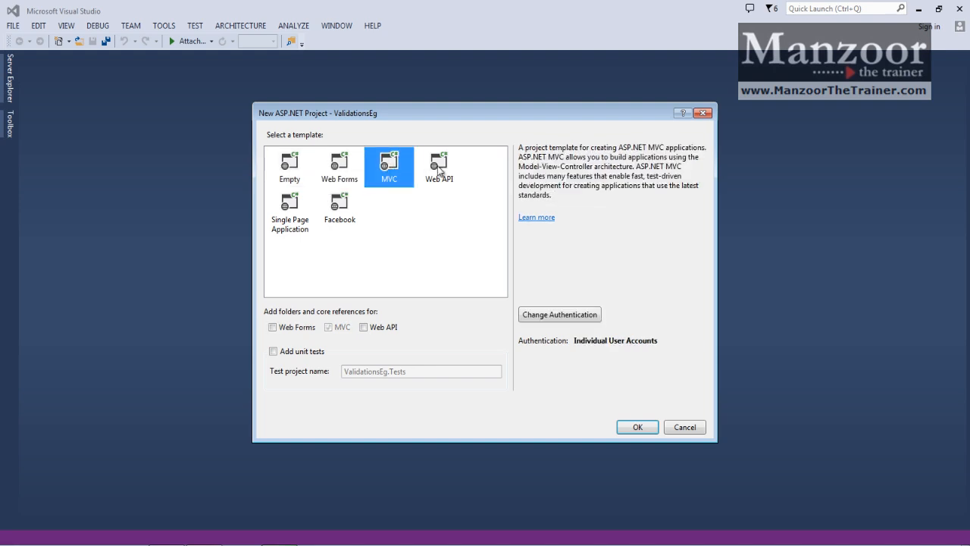
click(289, 213)
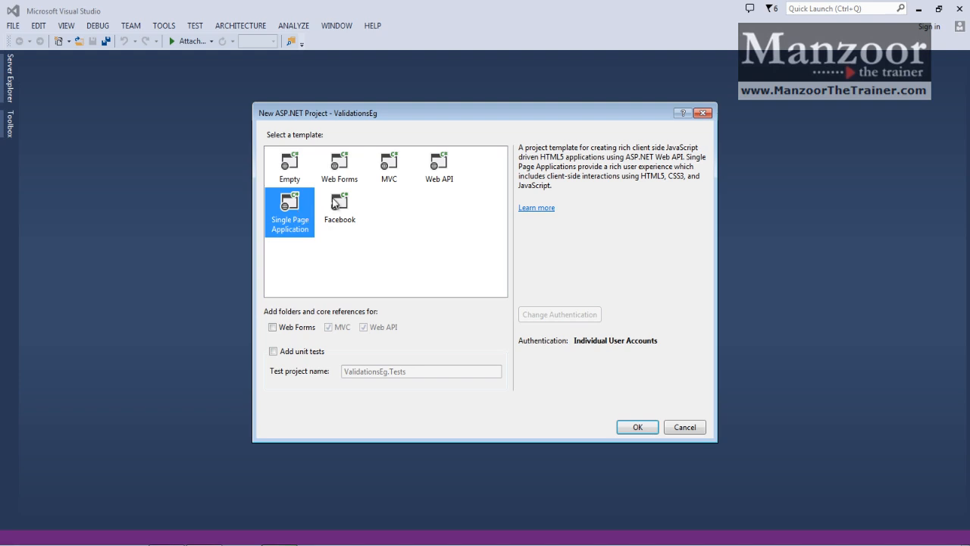
click(340, 209)
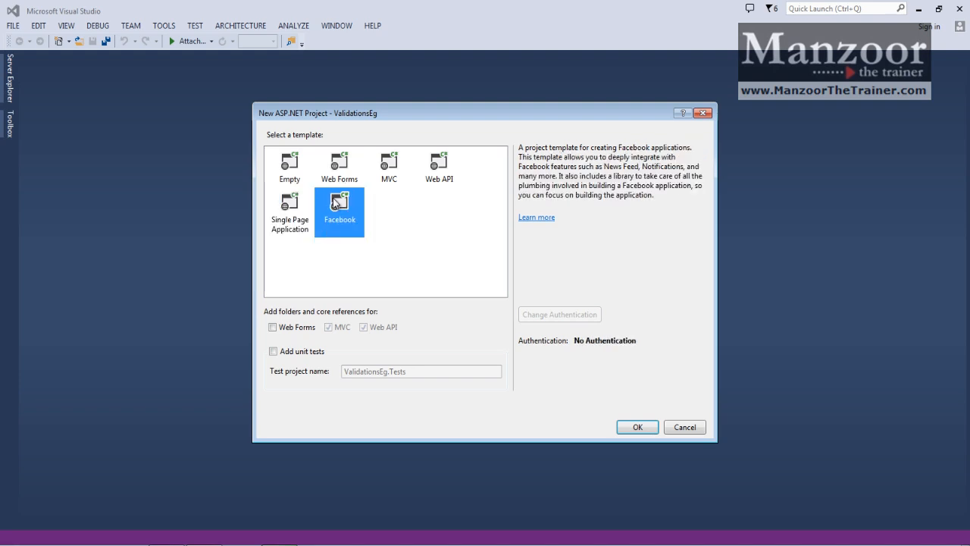
mouse_move(409, 178)
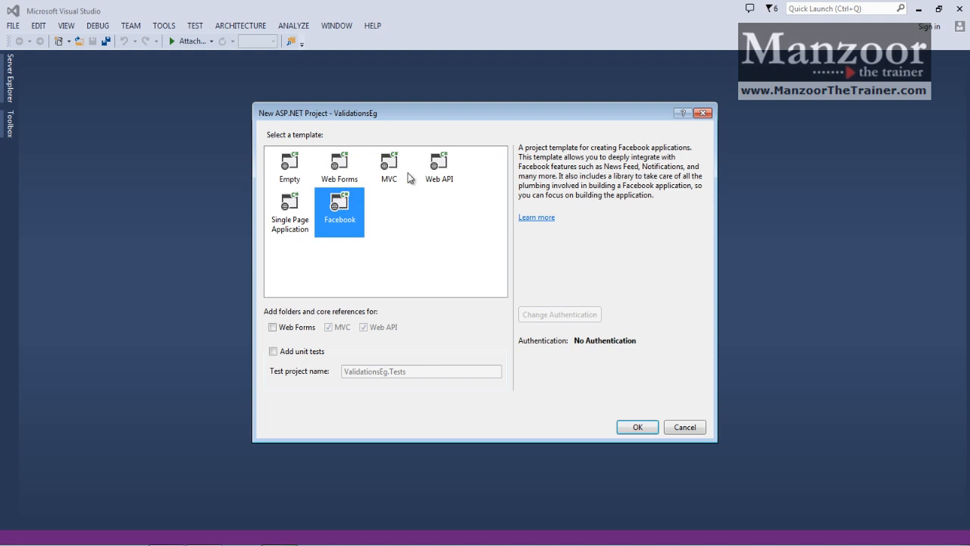
click(389, 164)
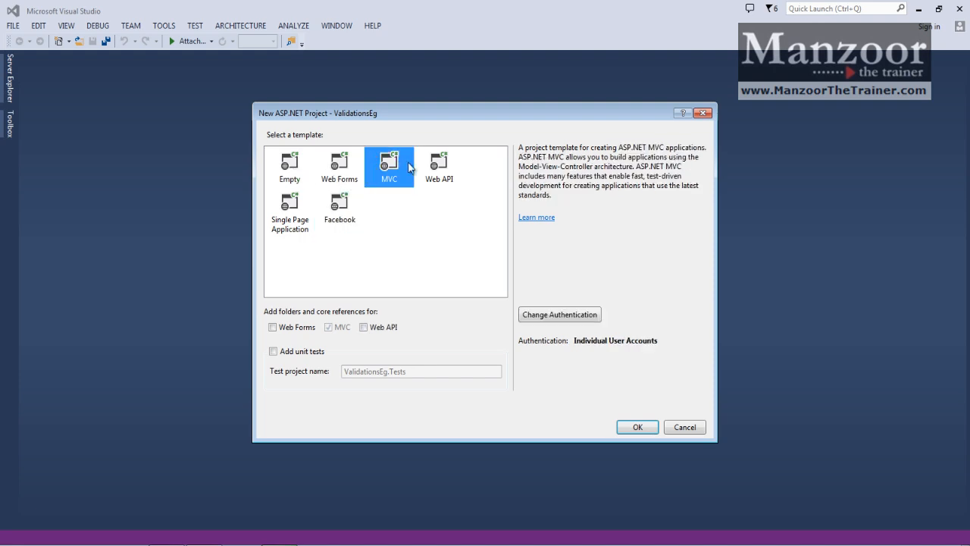
mouse_move(576, 188)
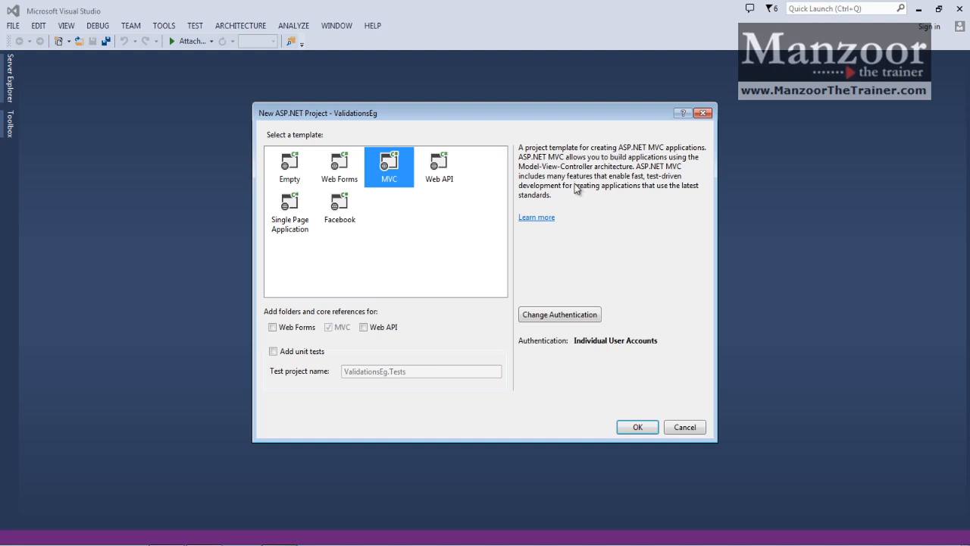
mouse_move(297, 167)
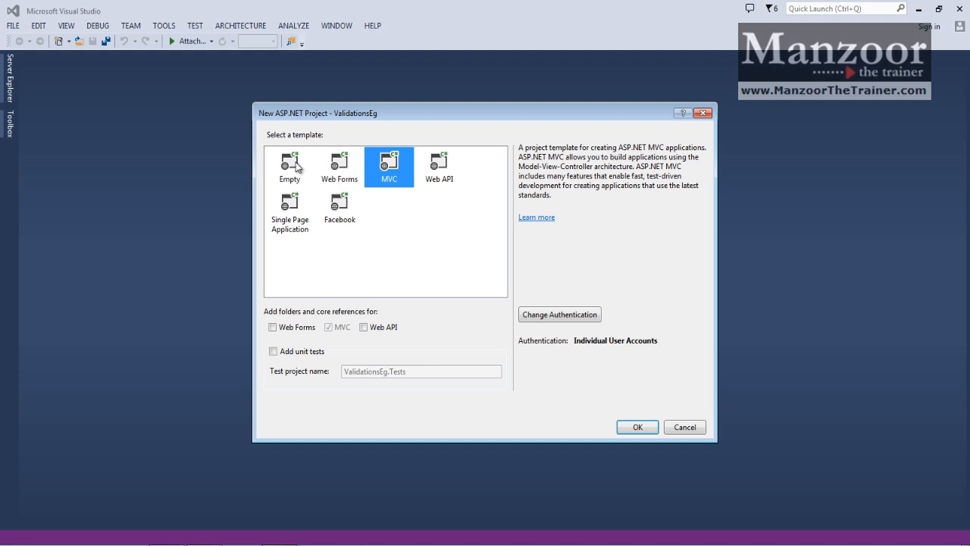
Create the project from the Empty template with MVC folders and core references
click(290, 167)
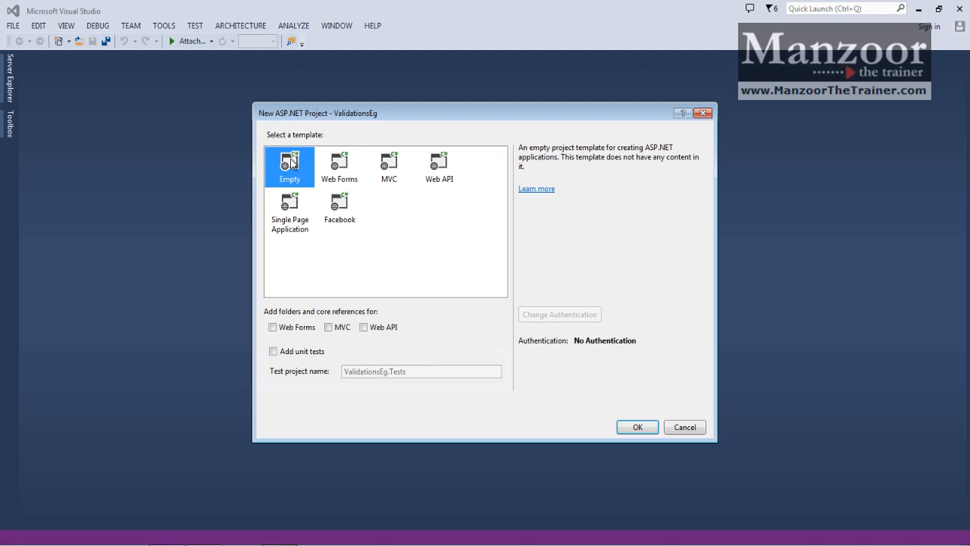
mouse_move(359, 309)
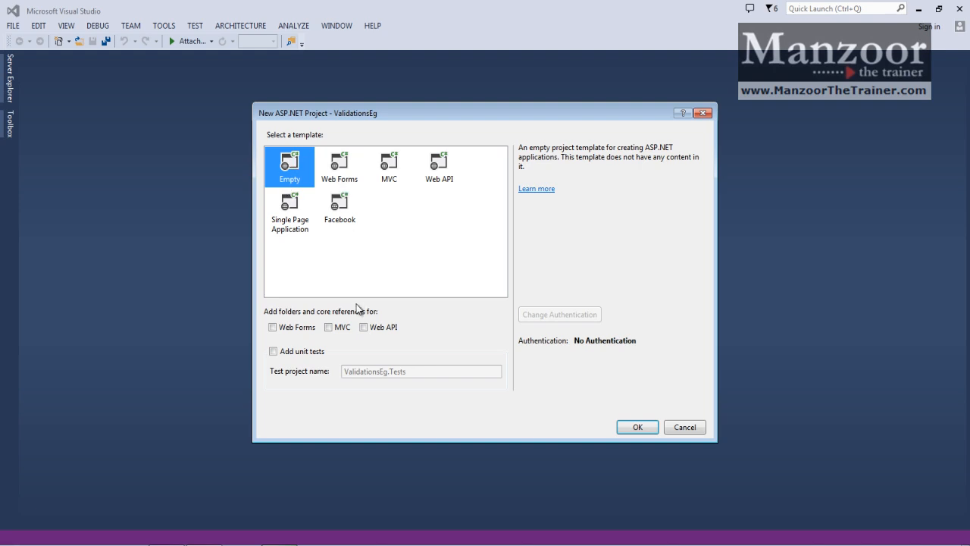
click(329, 327)
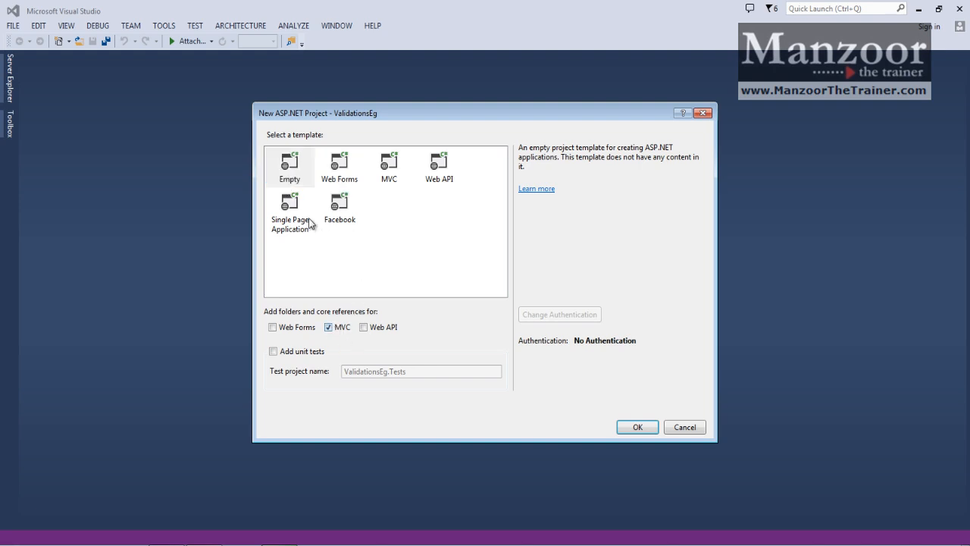
click(290, 167)
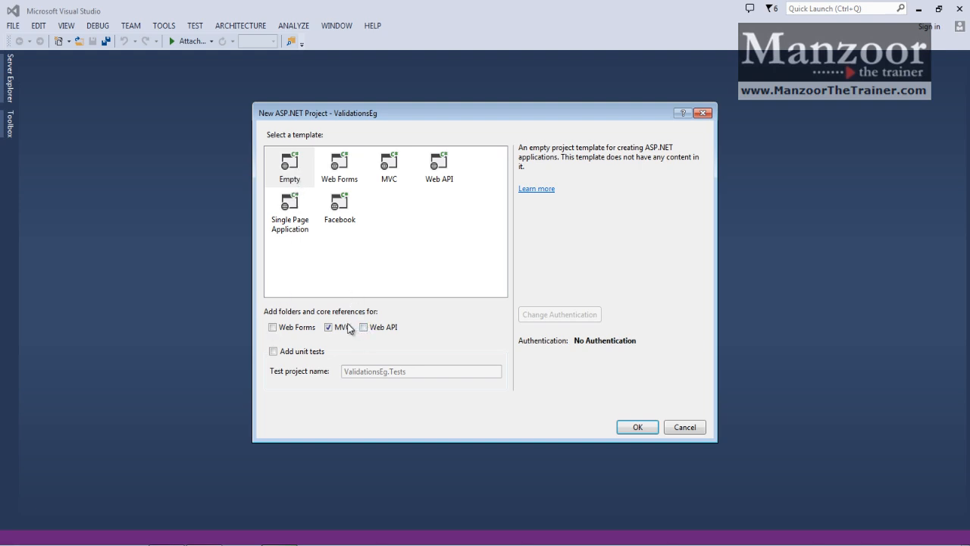
mouse_move(337, 327)
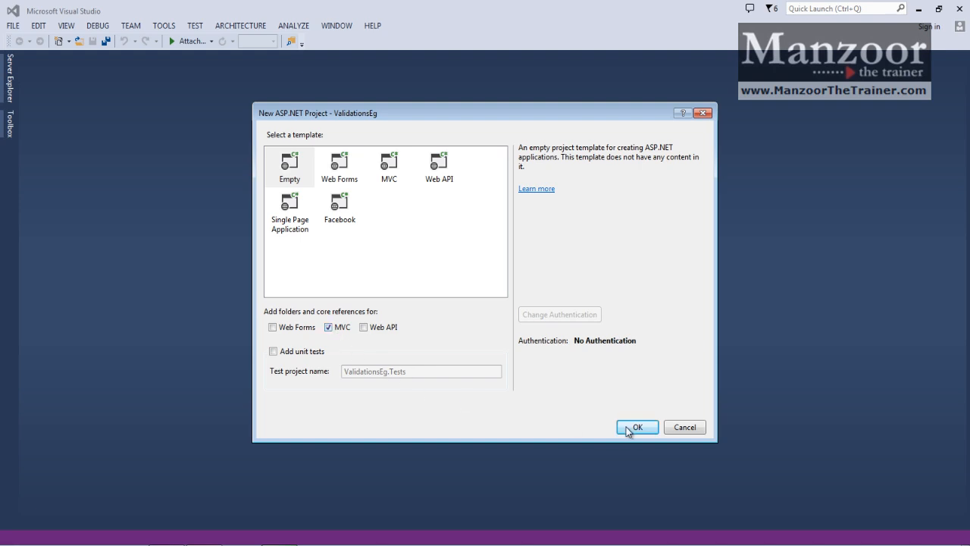
click(636, 426)
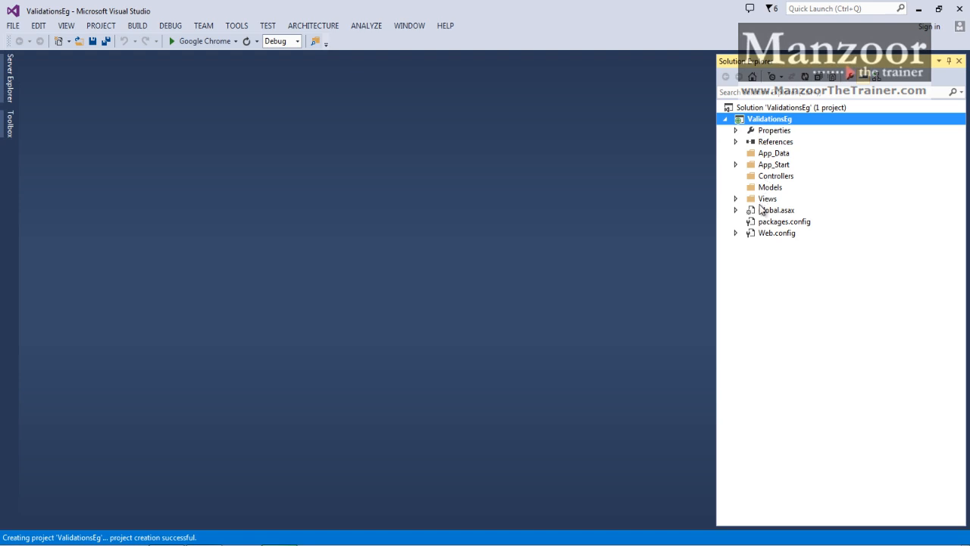
mouse_move(763, 207)
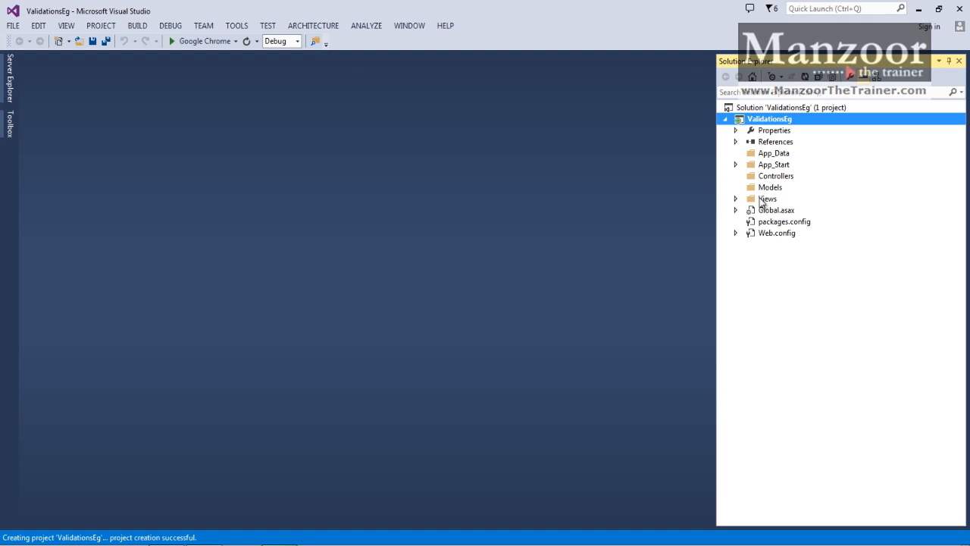
mouse_move(762, 203)
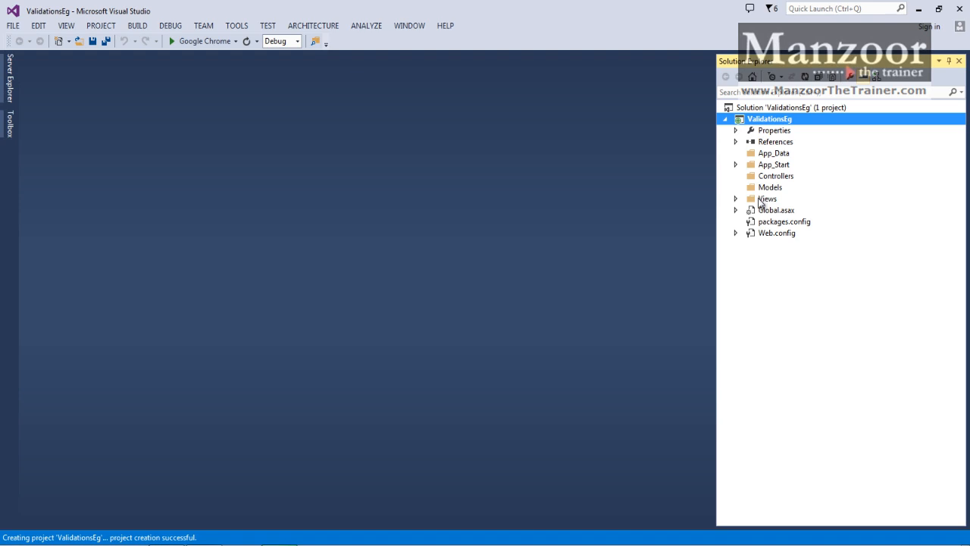
Add a new class named User.cs to the Models folder
click(771, 187)
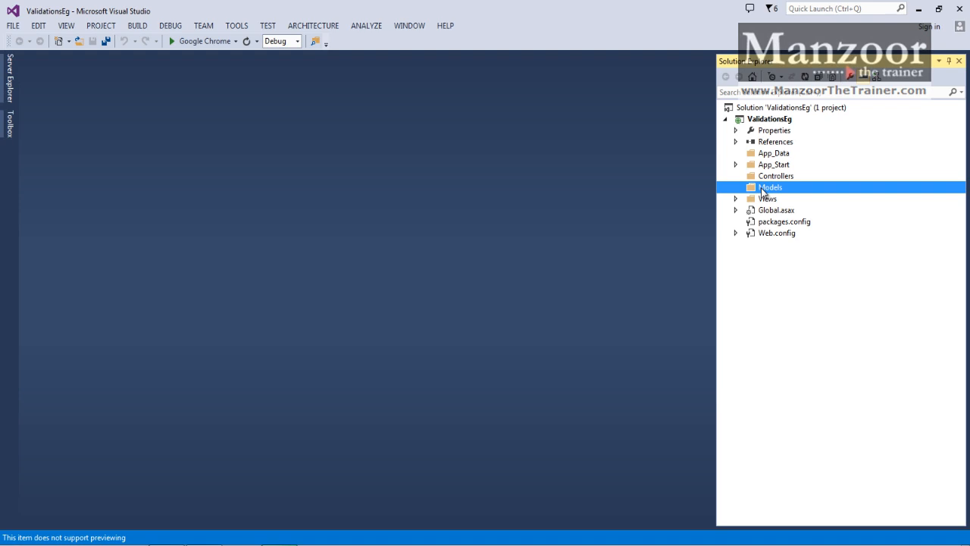
right_click(771, 187)
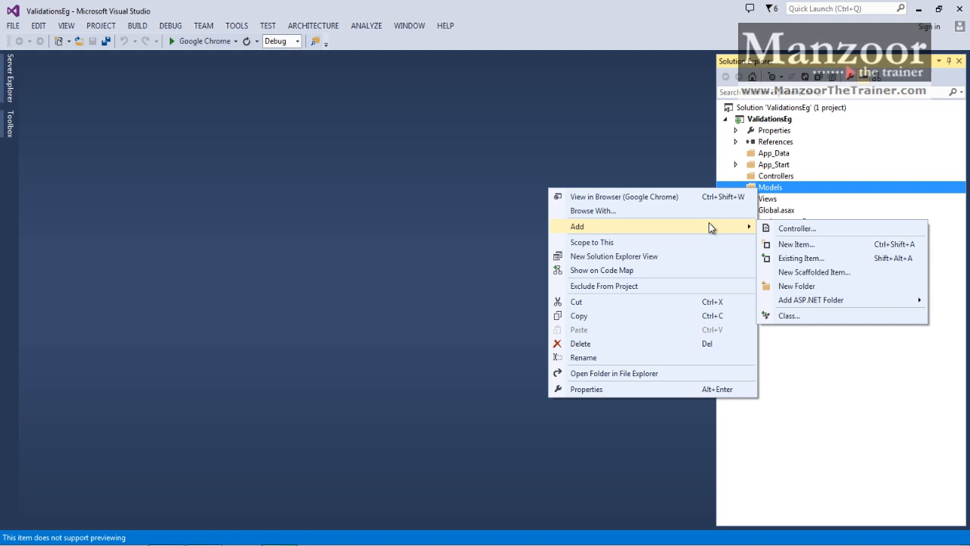
mouse_move(788, 316)
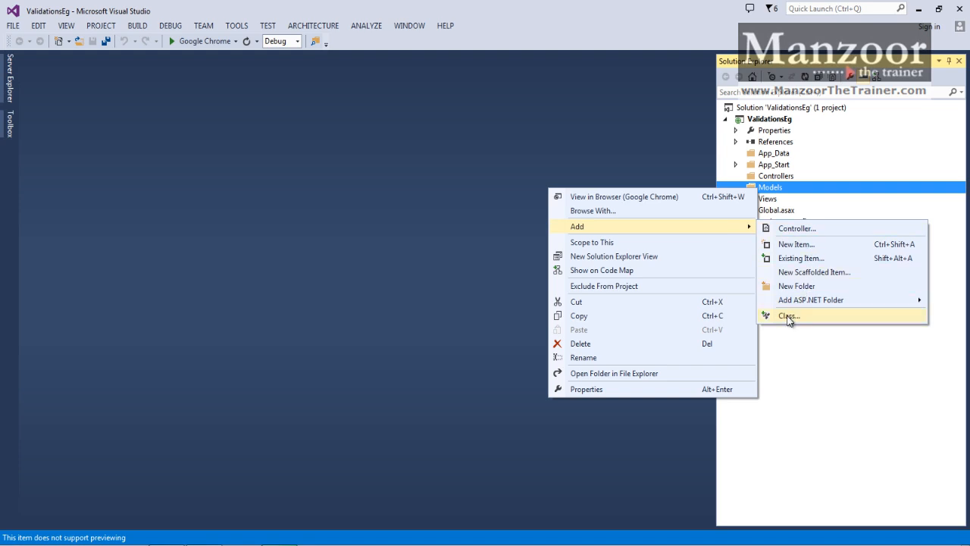
click(788, 316)
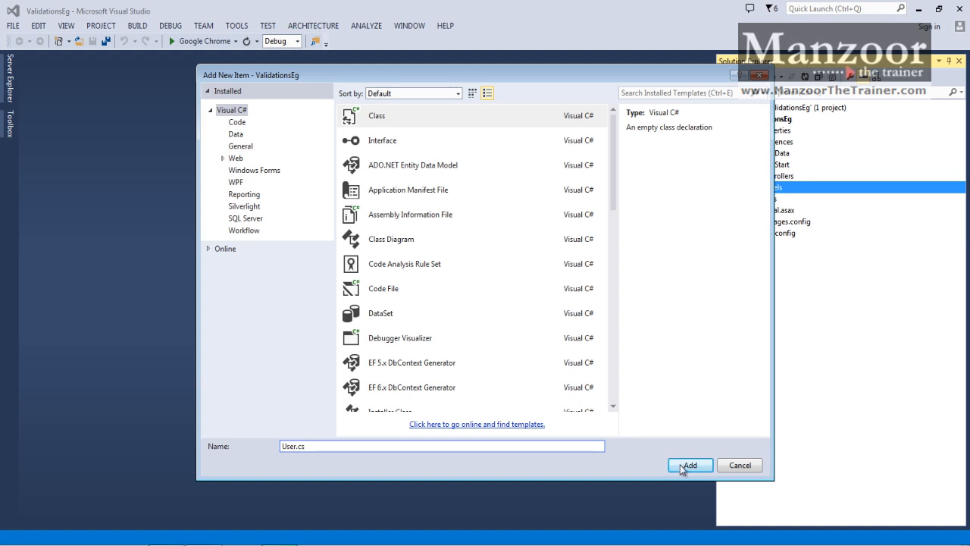
click(690, 465)
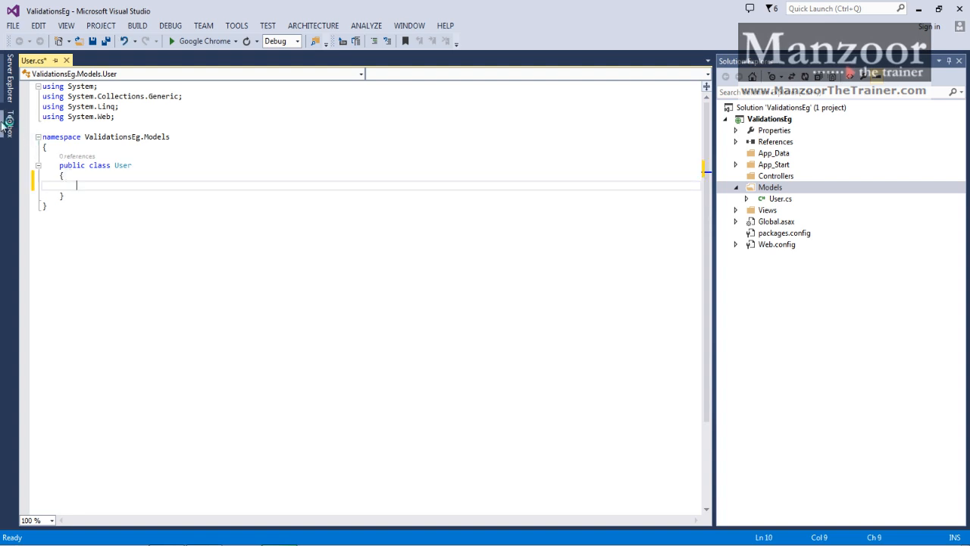
Insert the saved User properties snippet from the Toolbox's My Code section and save User.cs
click(9, 121)
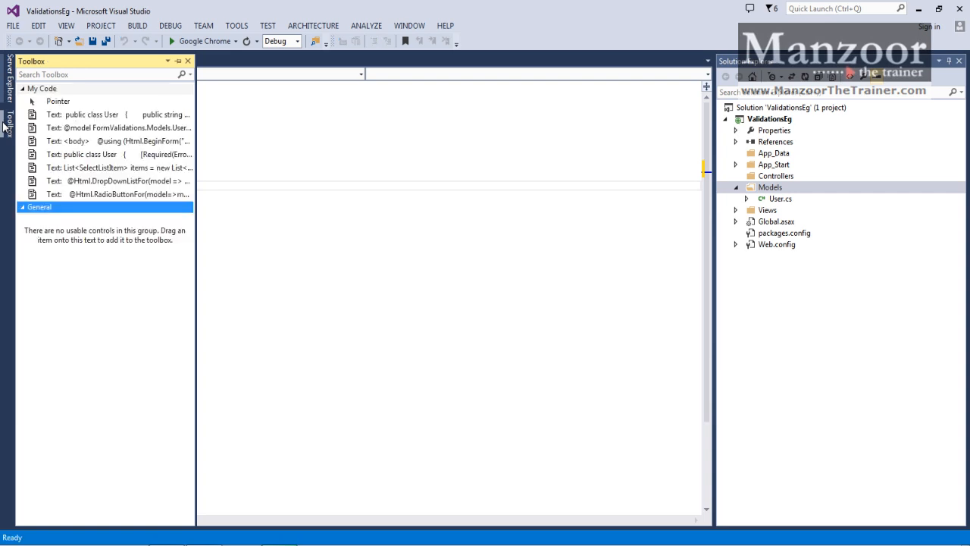
double_click(780, 198)
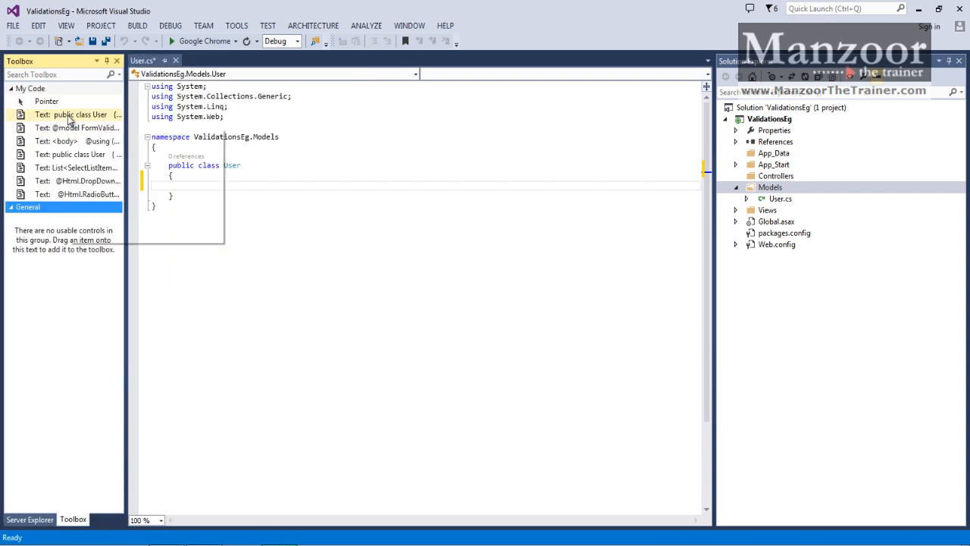
click(80, 115)
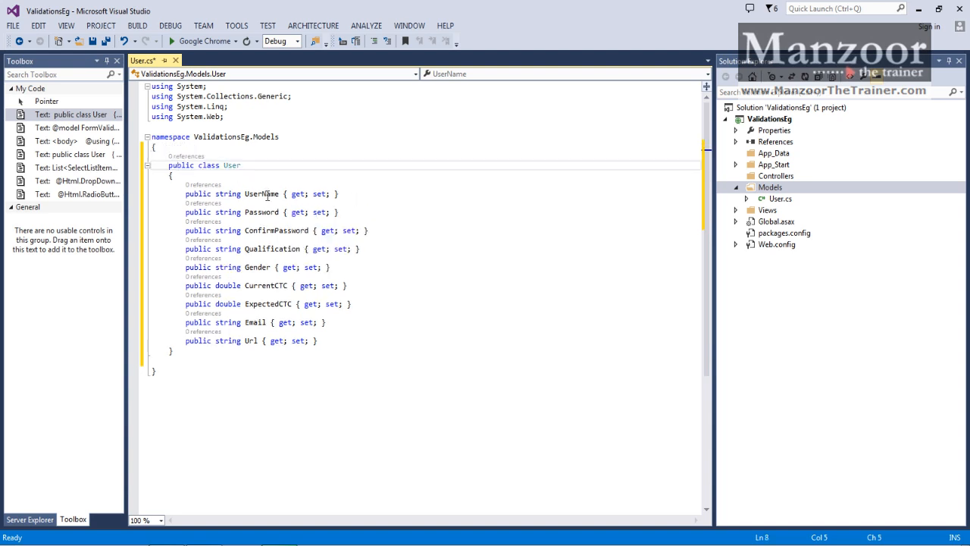
click(254, 231)
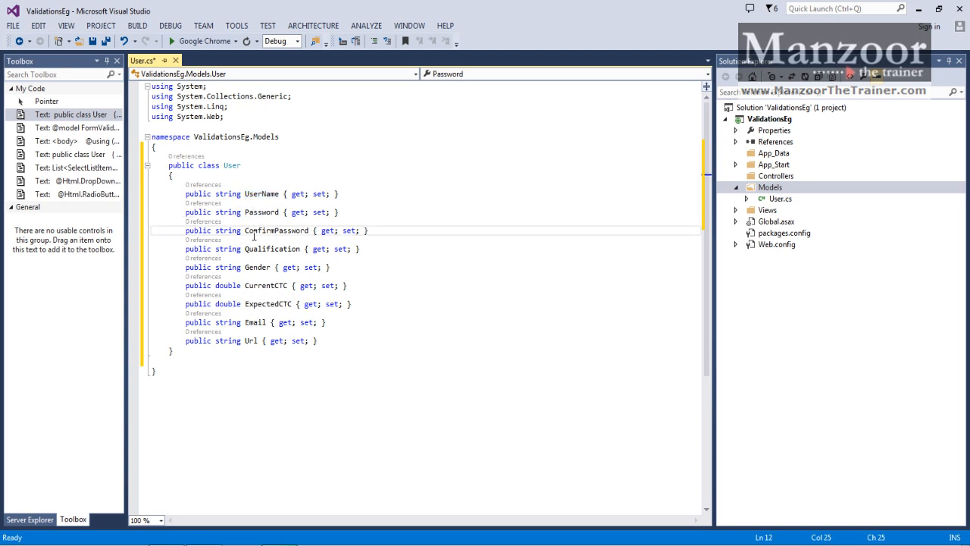
double_click(257, 267)
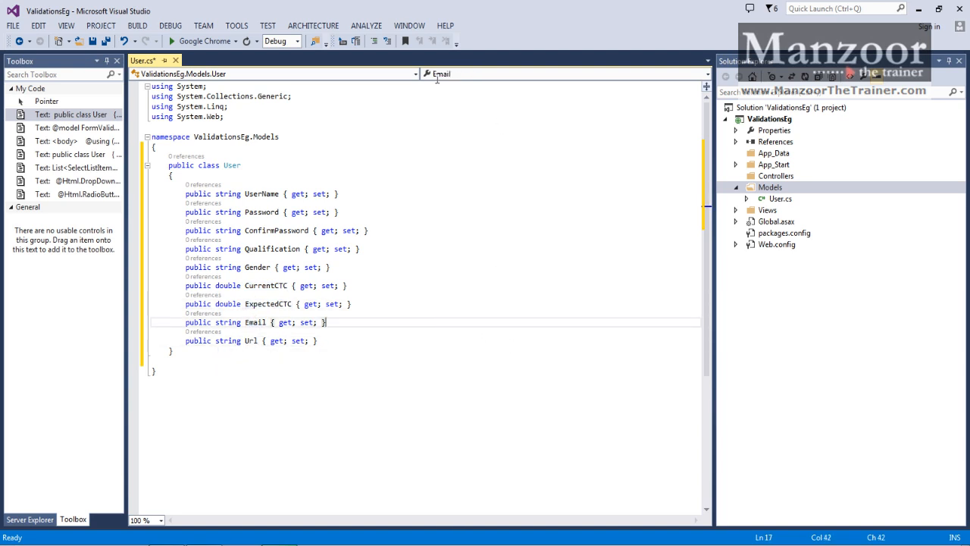
key(ctrl+s)
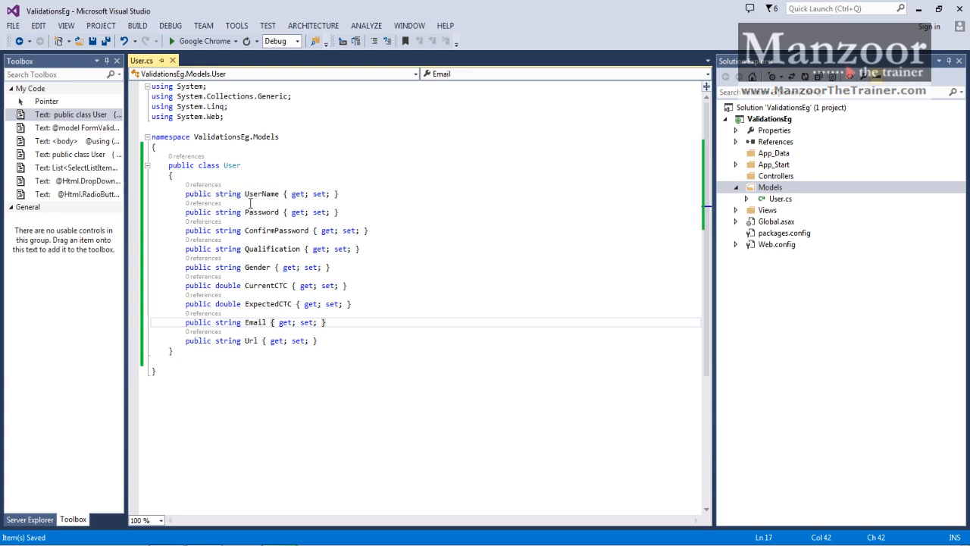
click(776, 175)
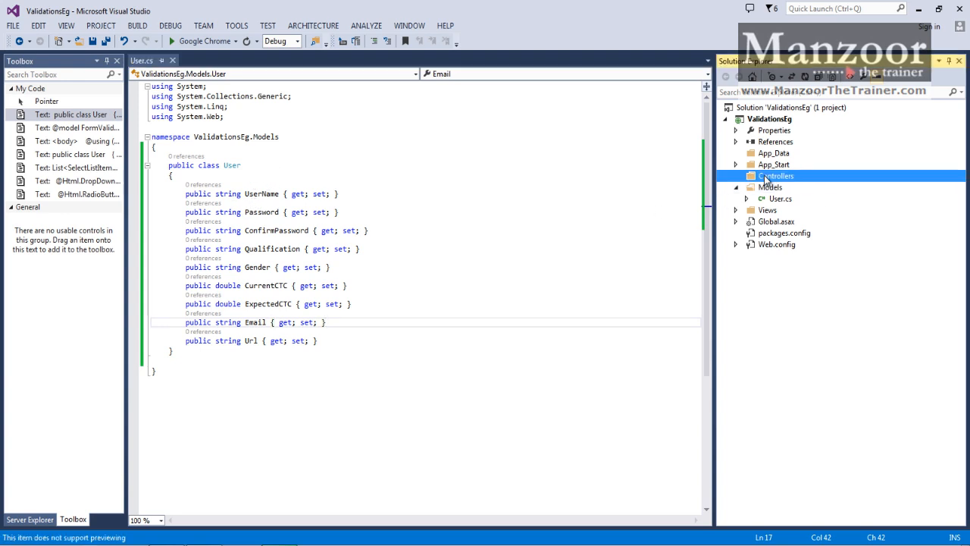
Scaffold an empty MVC 5 controller named HomeController in the Controllers folder
right_click(776, 176)
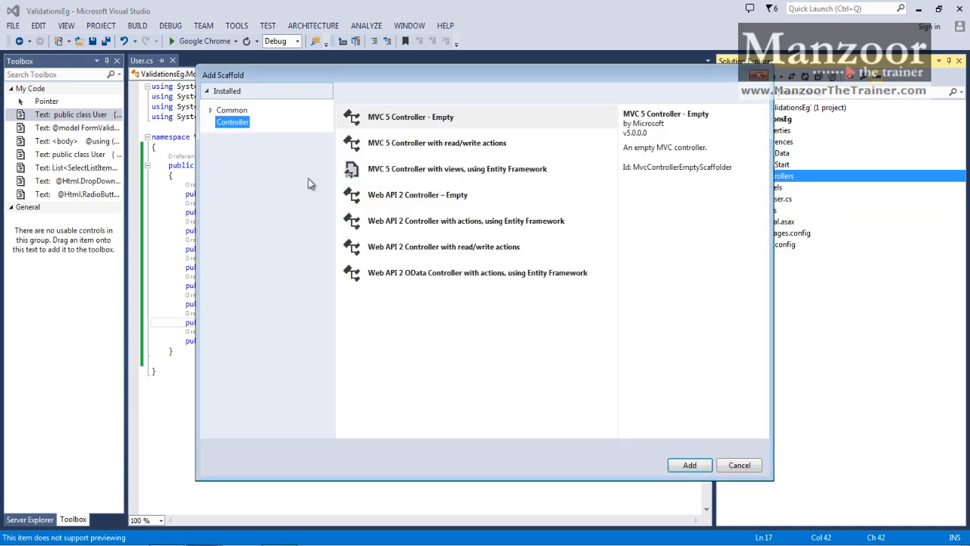
click(410, 117)
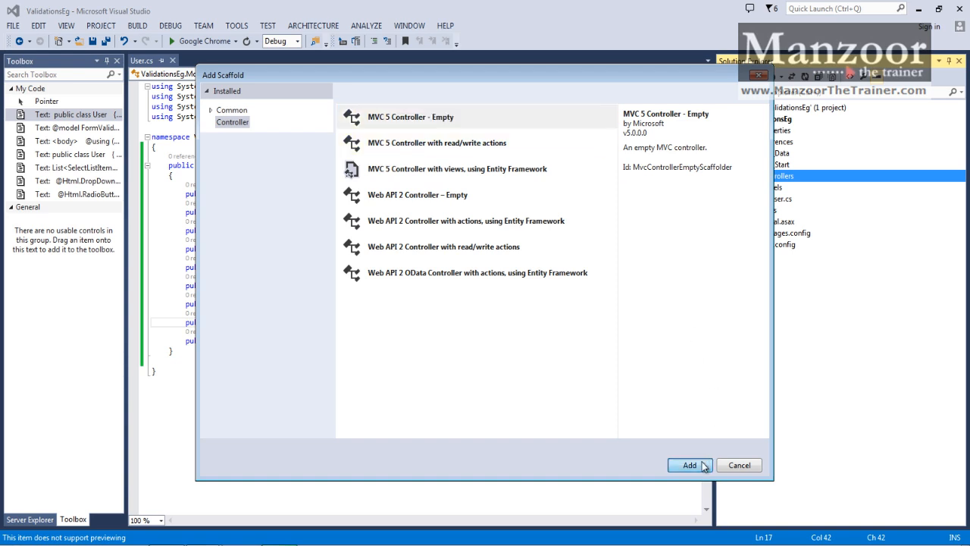
click(689, 465)
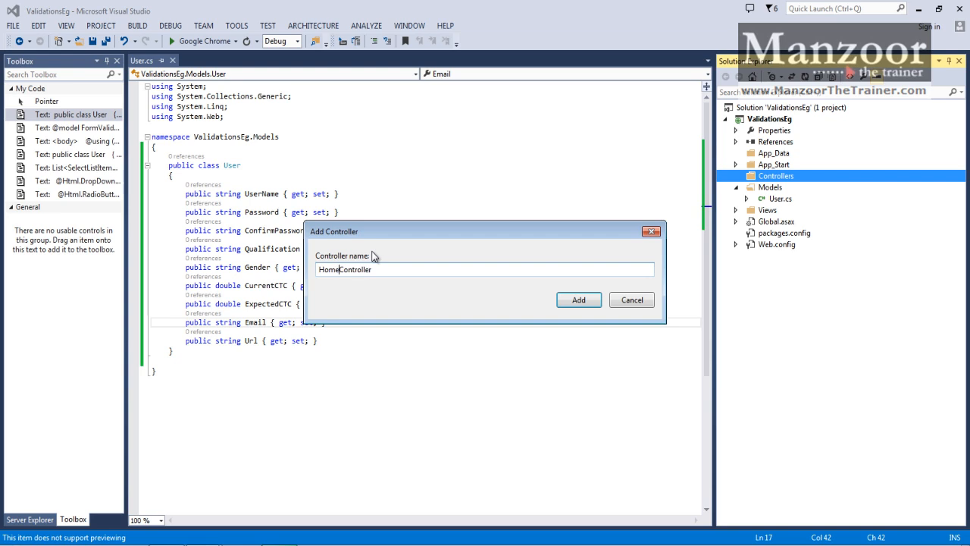
click(578, 300)
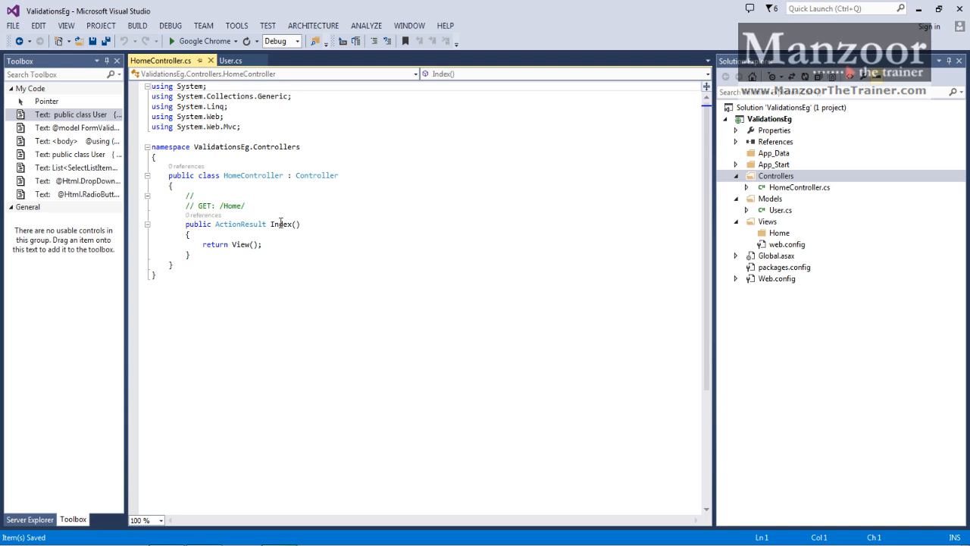
Add a view for the Index action with 'Use a layout page' unchecked
right_click(281, 224)
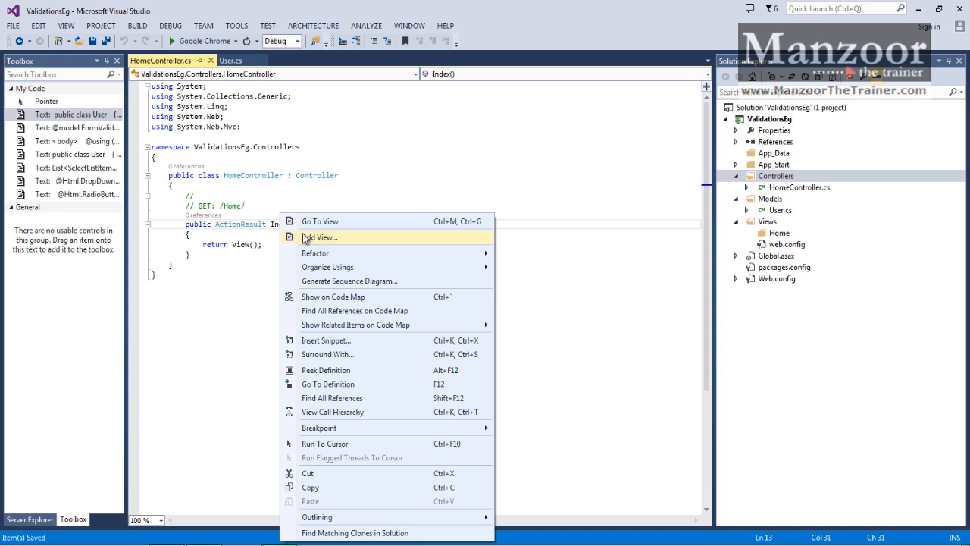
click(320, 237)
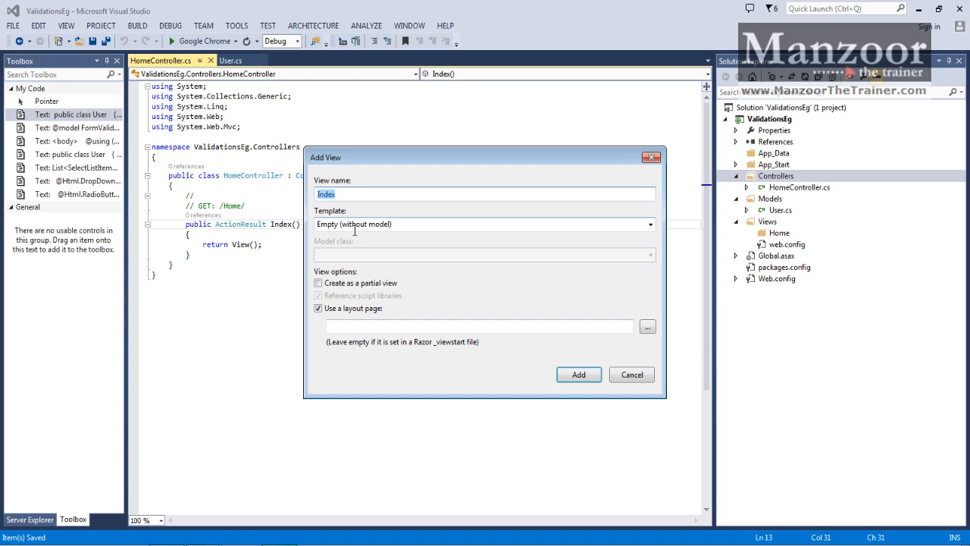
click(317, 308)
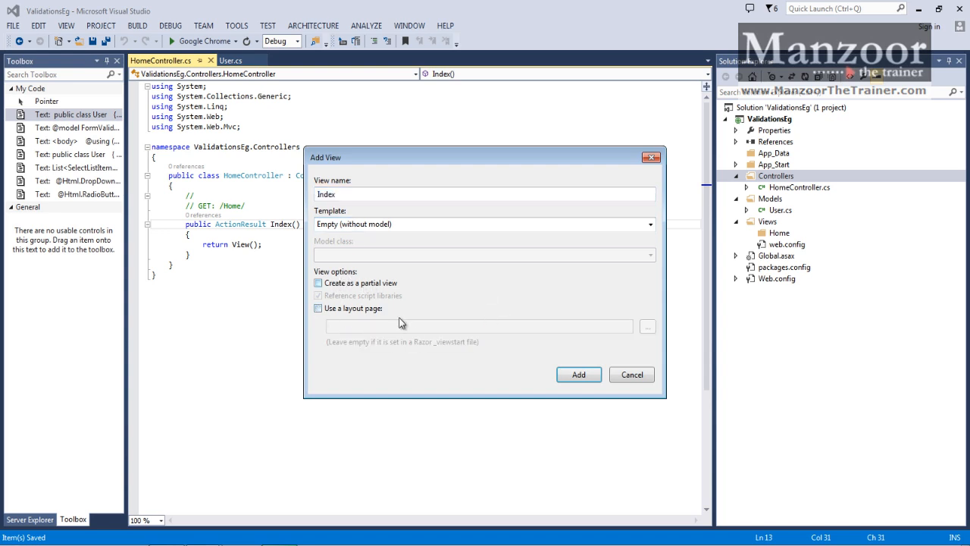
mouse_move(578, 369)
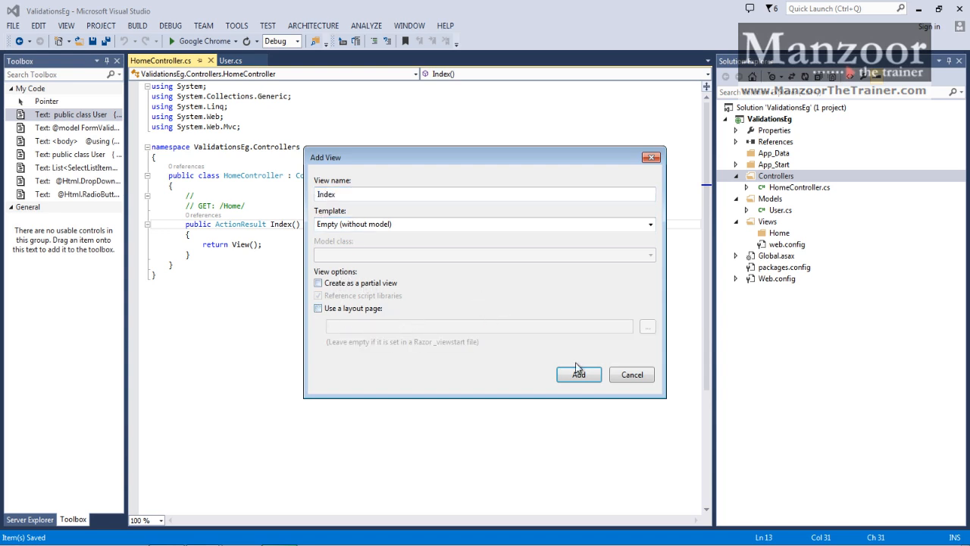
click(579, 373)
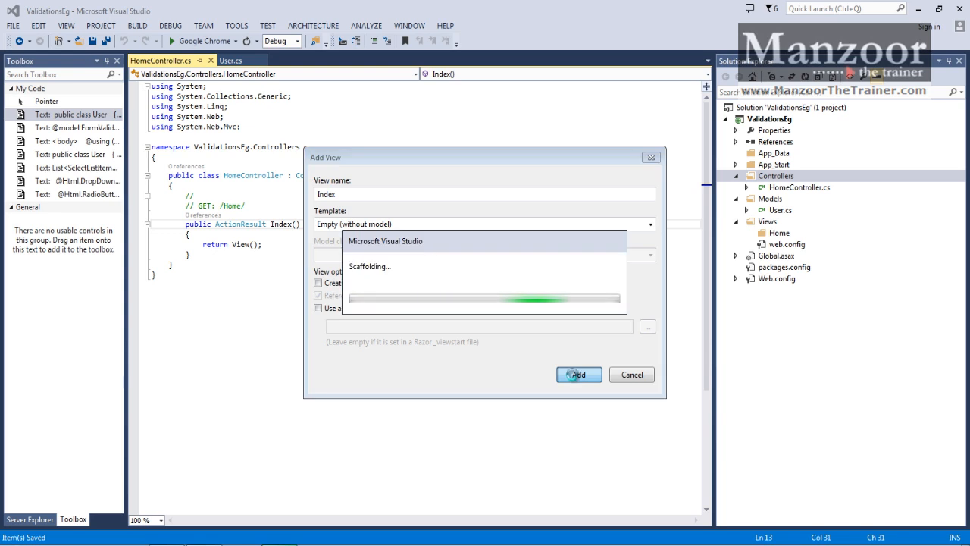
click(578, 373)
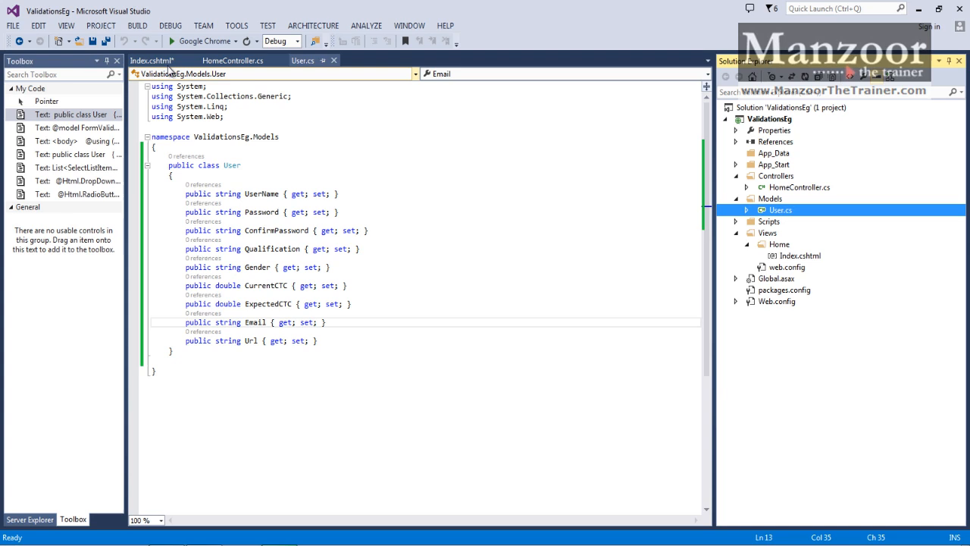
click(151, 60)
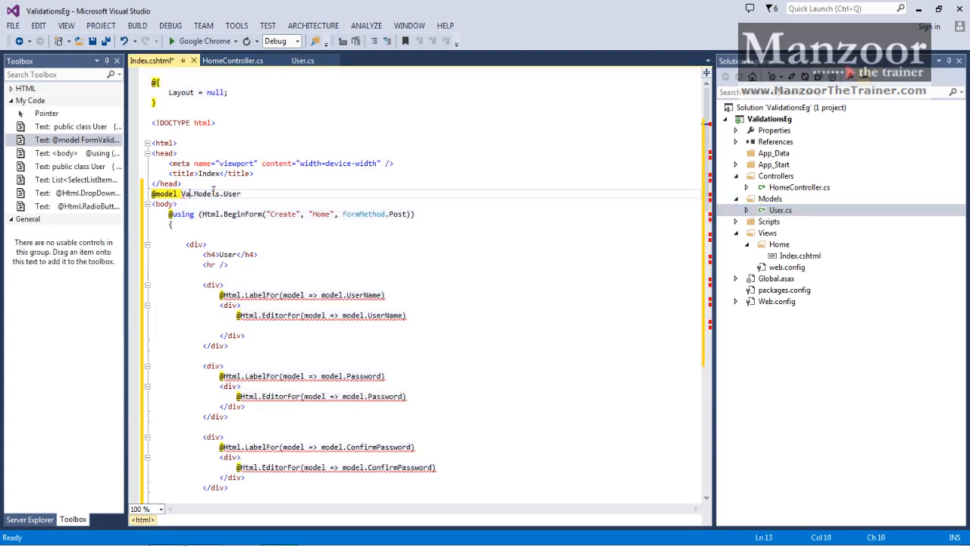
text(Va)
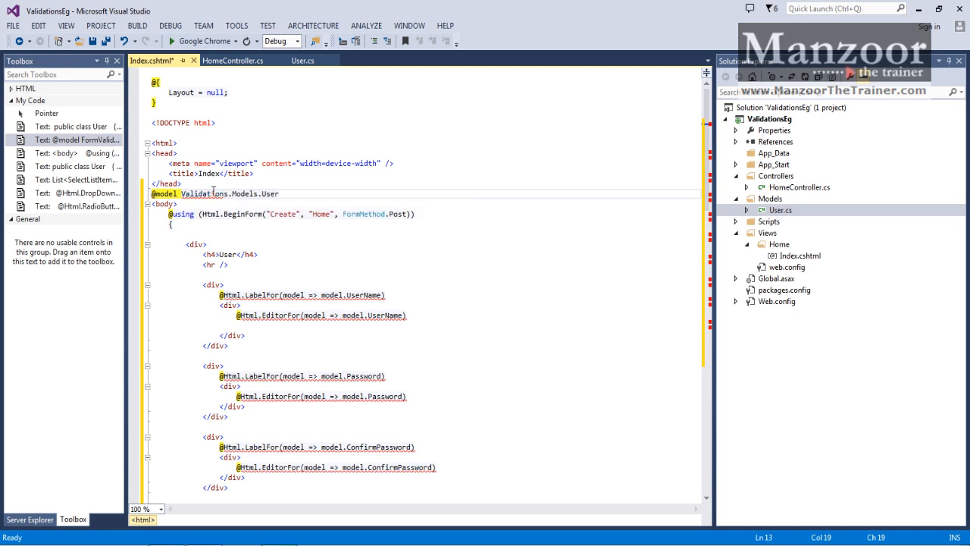
text(E)
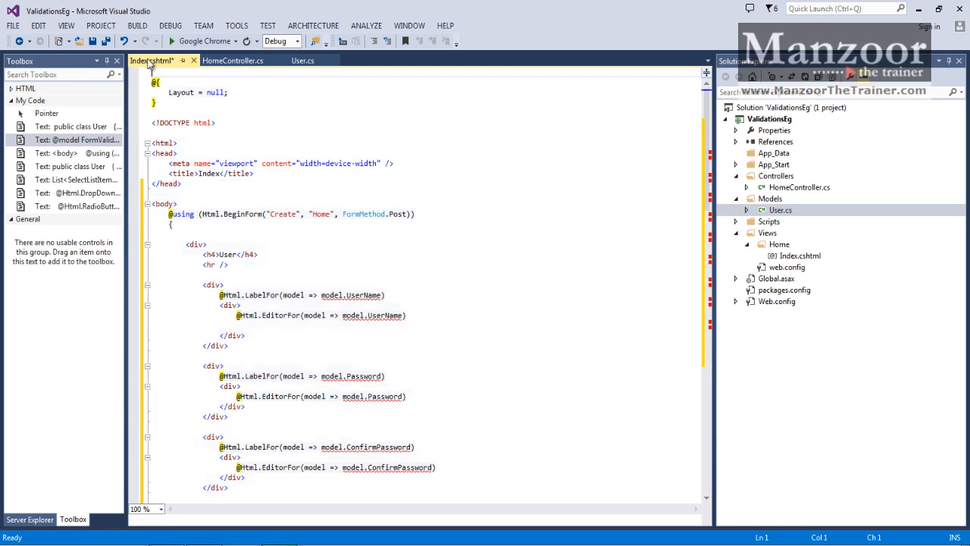
text(@model ValidationsEg.Models.User)
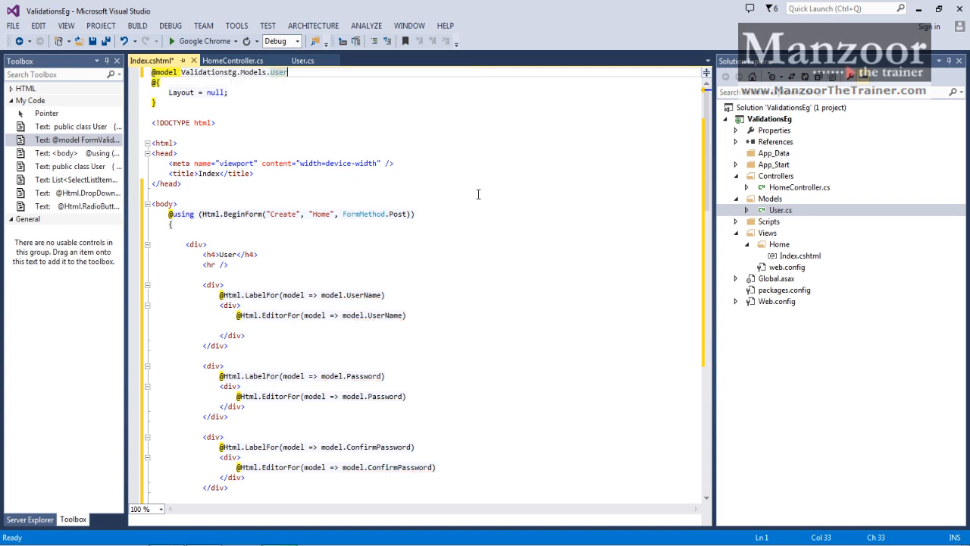
Look through the form markup and select its target action name, Create
scroll(down, 3)
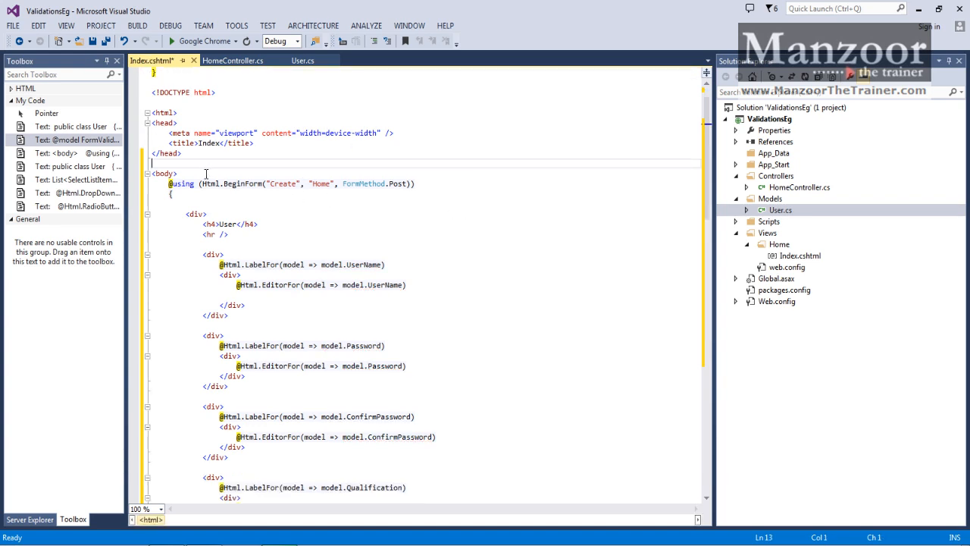
double_click(282, 183)
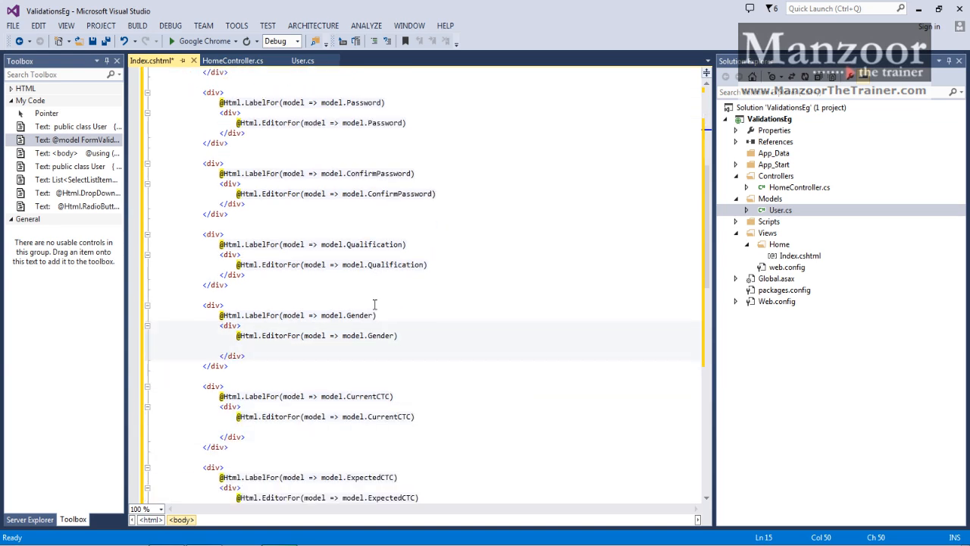
scroll(down, 3)
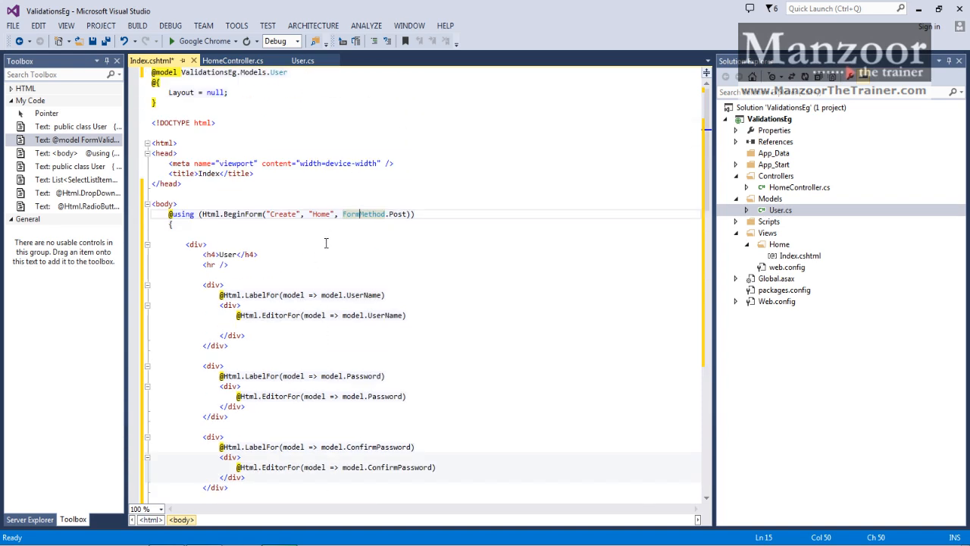
double_click(321, 214)
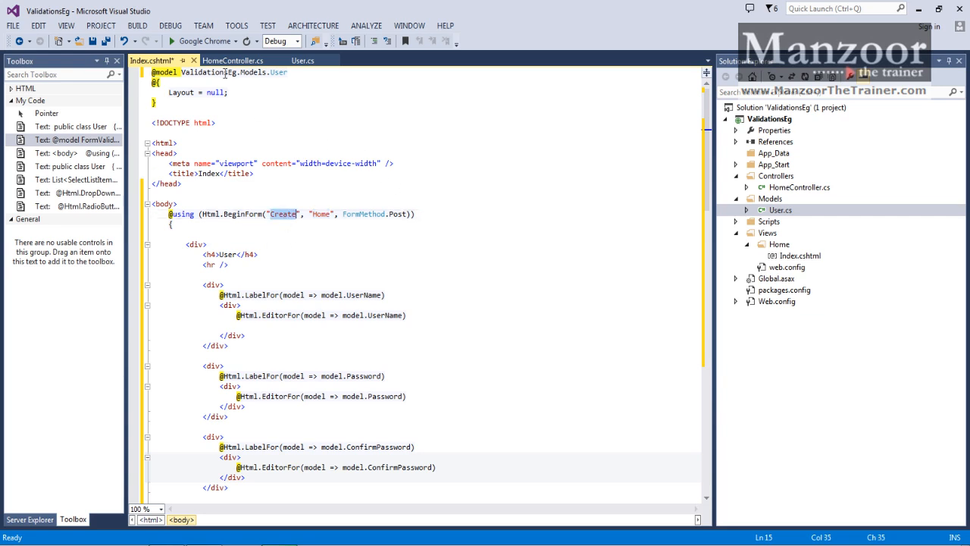
Add an [HttpPost] Create action returning View() to HomeController, save, and run the site
click(233, 60)
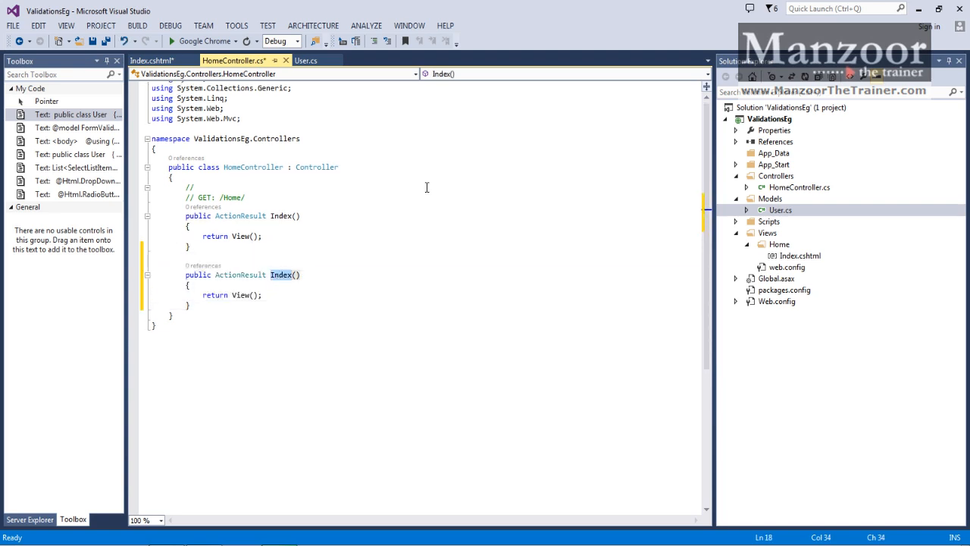
text(Cra)
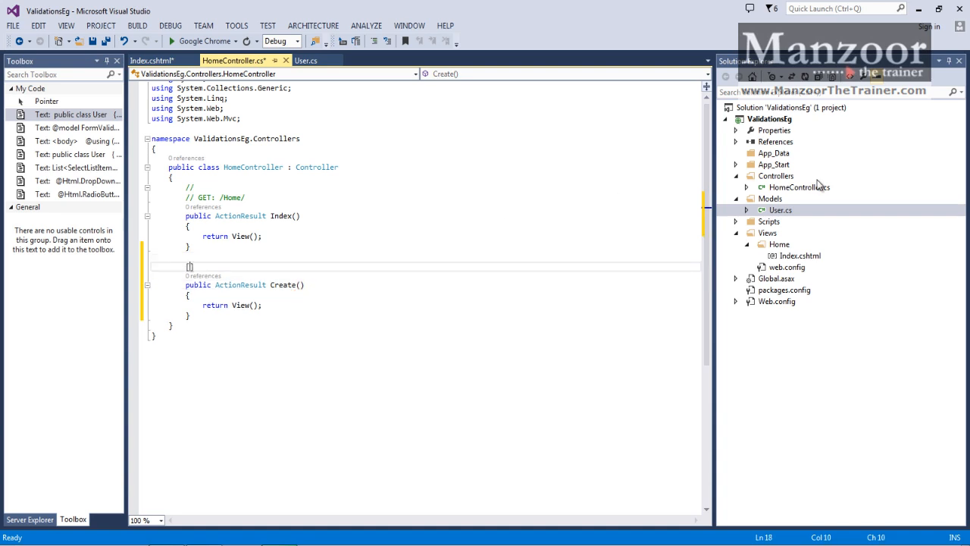
text([HttpPost)
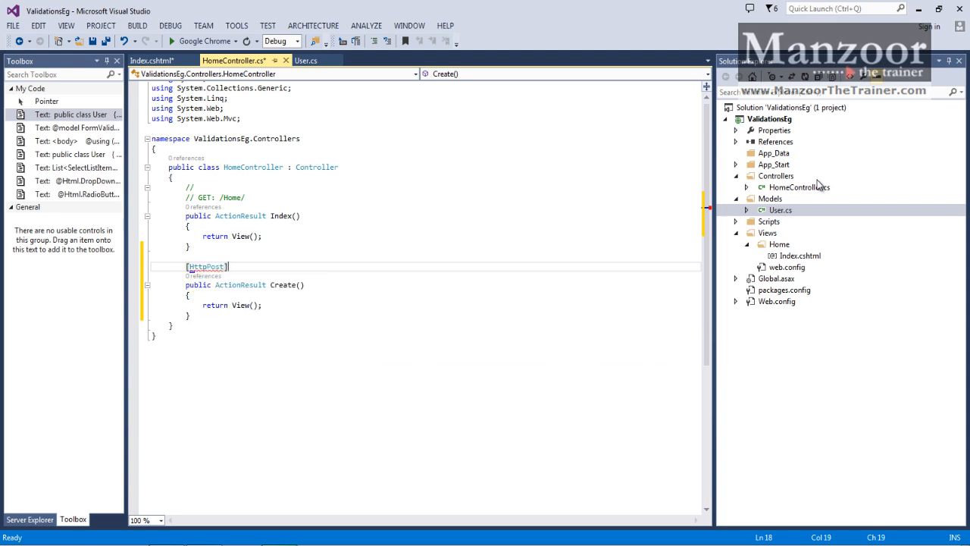
key(ctrl+s)
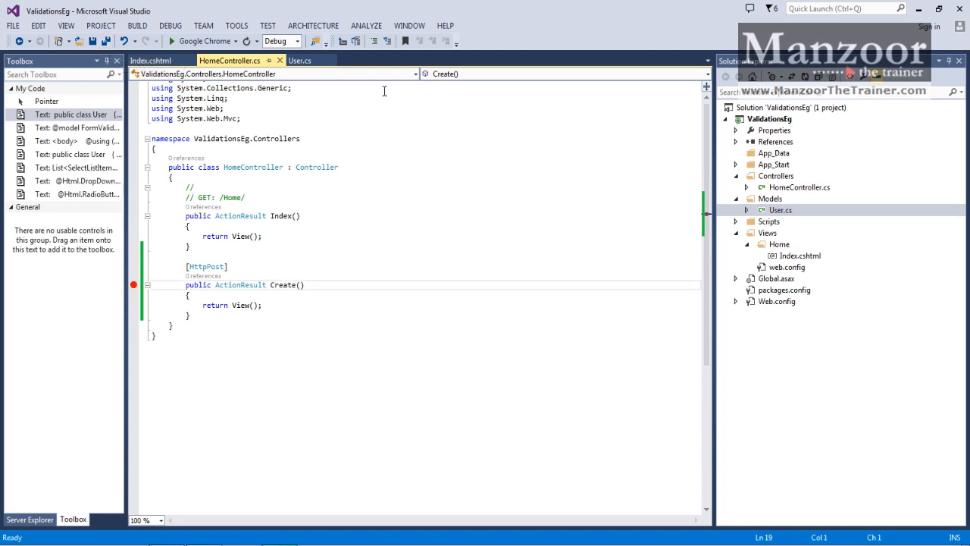
click(150, 59)
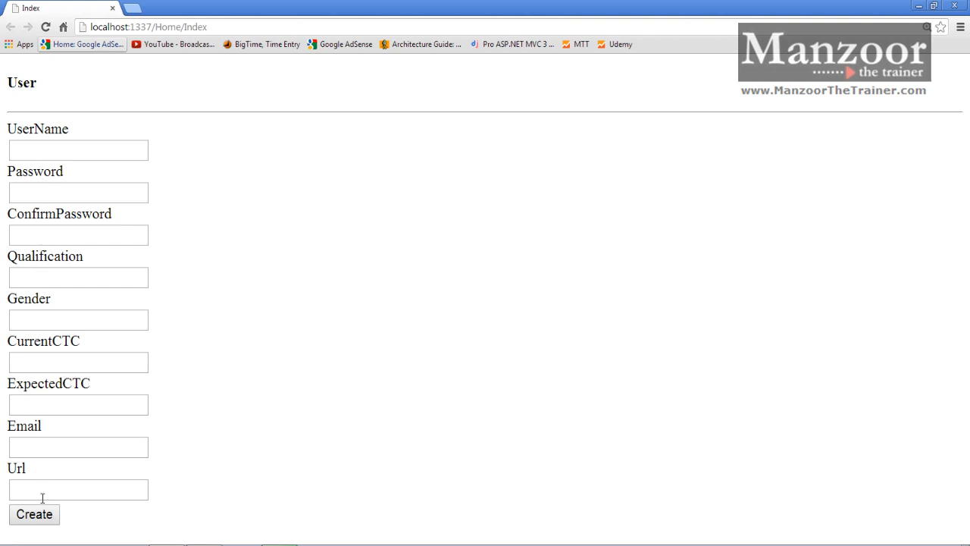
mouse_move(156, 235)
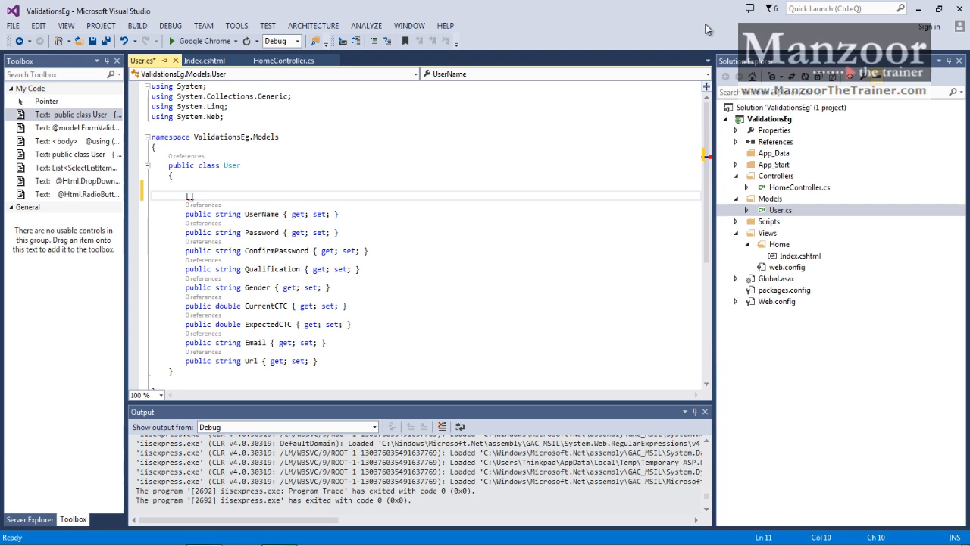
Mark UserName [Required], import System.ComponentModel.DataAnnotations, and save the User model
text(Requ)
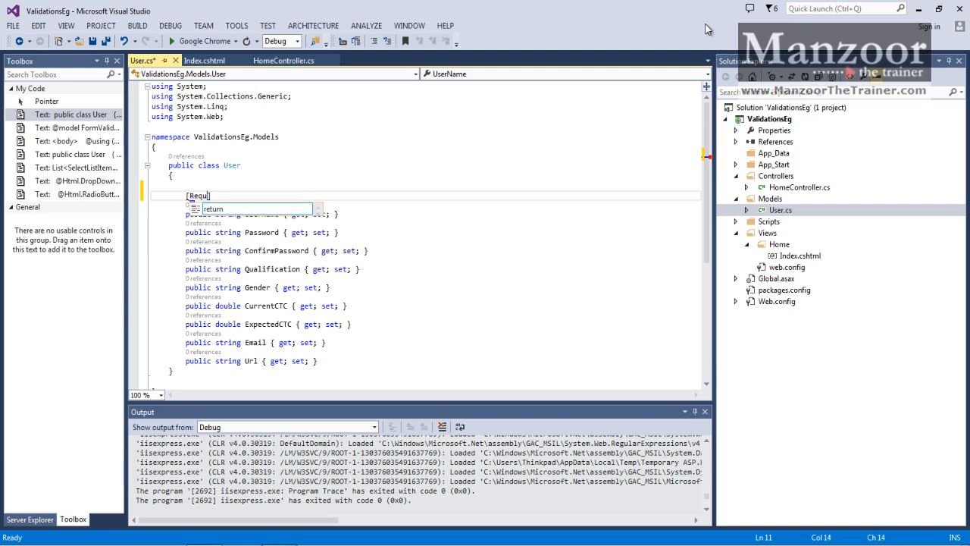
text(ired])
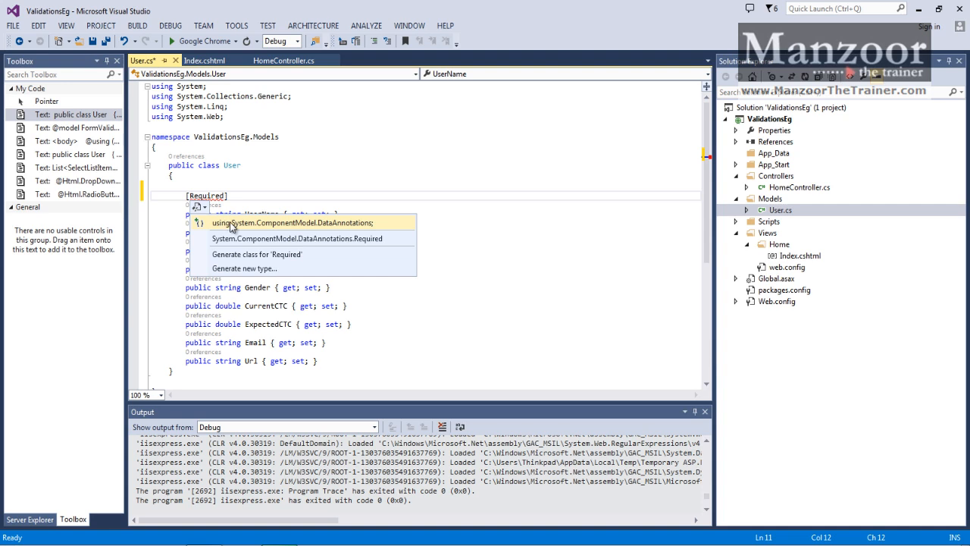
click(294, 222)
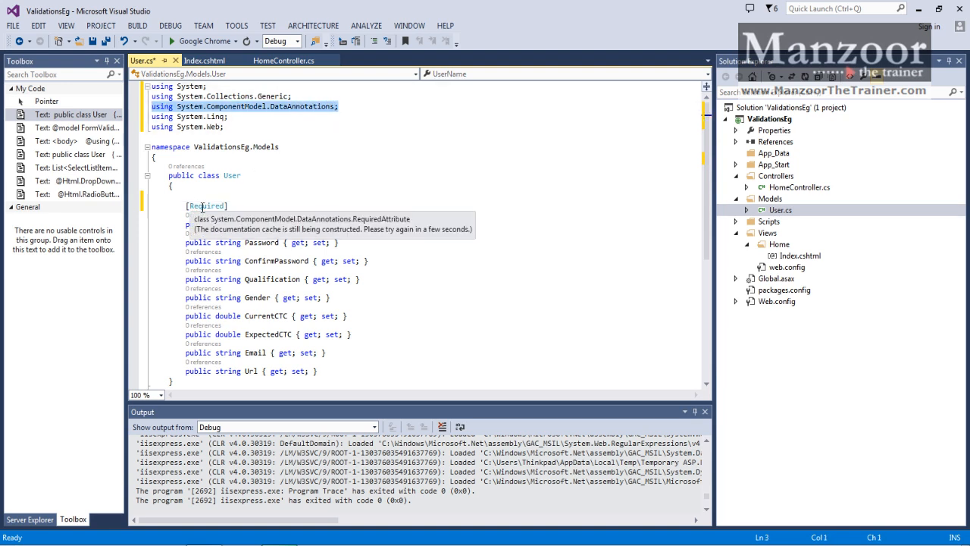
click(93, 41)
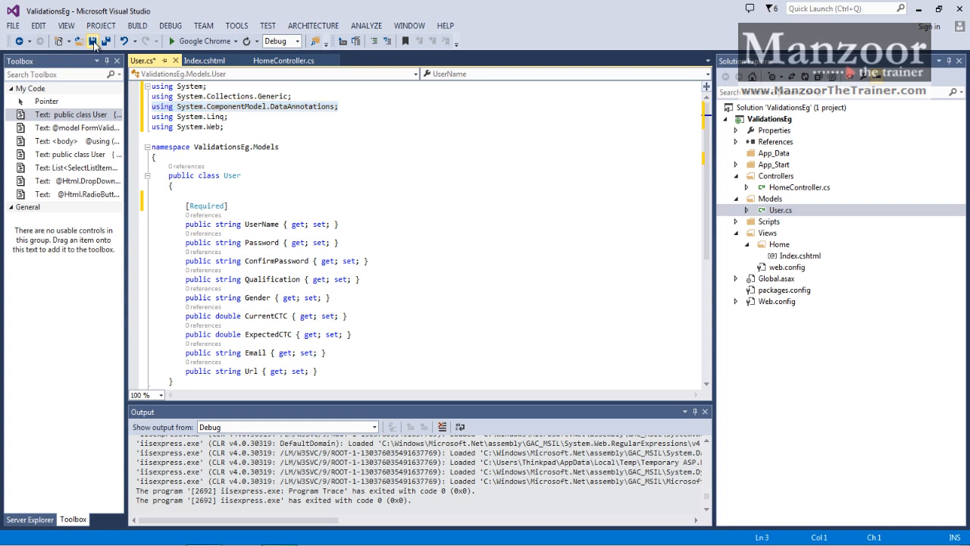
click(281, 60)
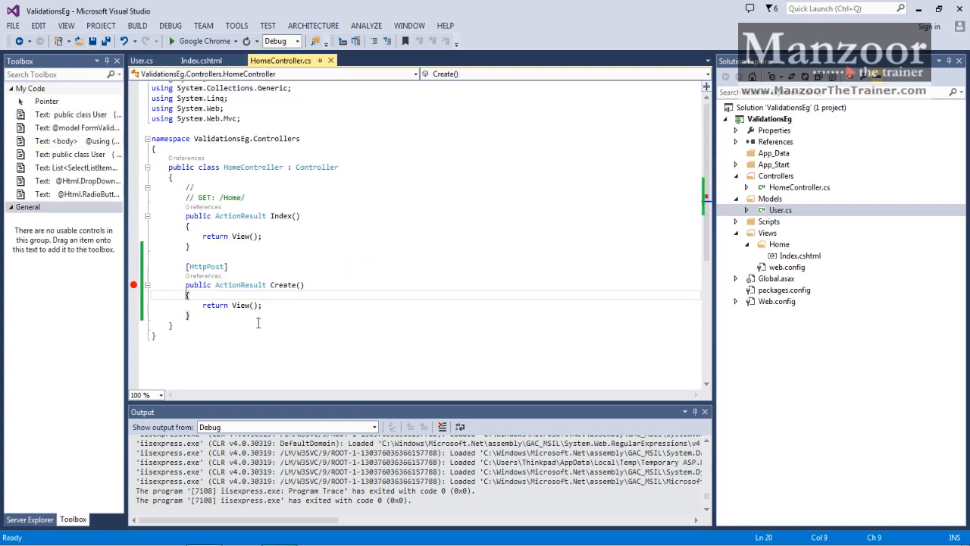
Generate an empty Create view from the Create action, with no layout page
right_click(258, 296)
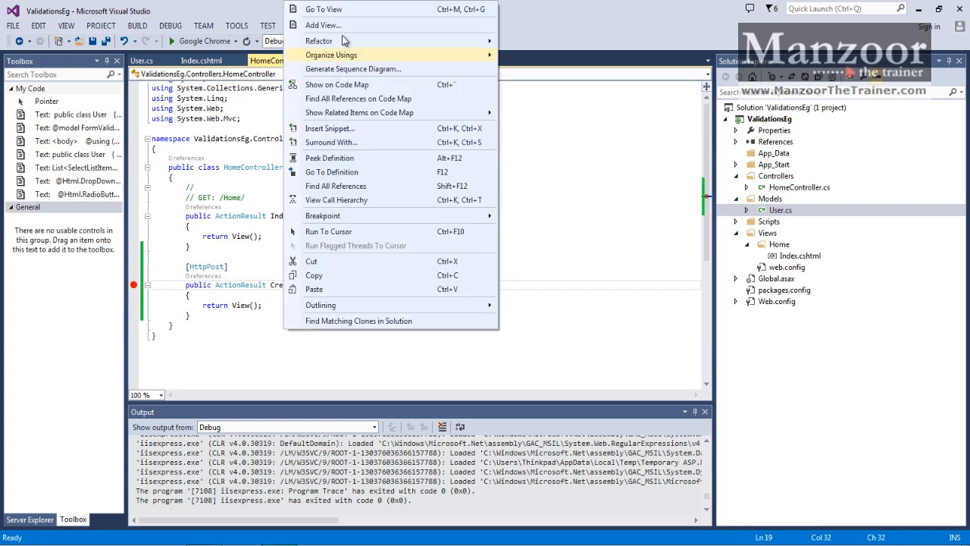
mouse_move(343, 25)
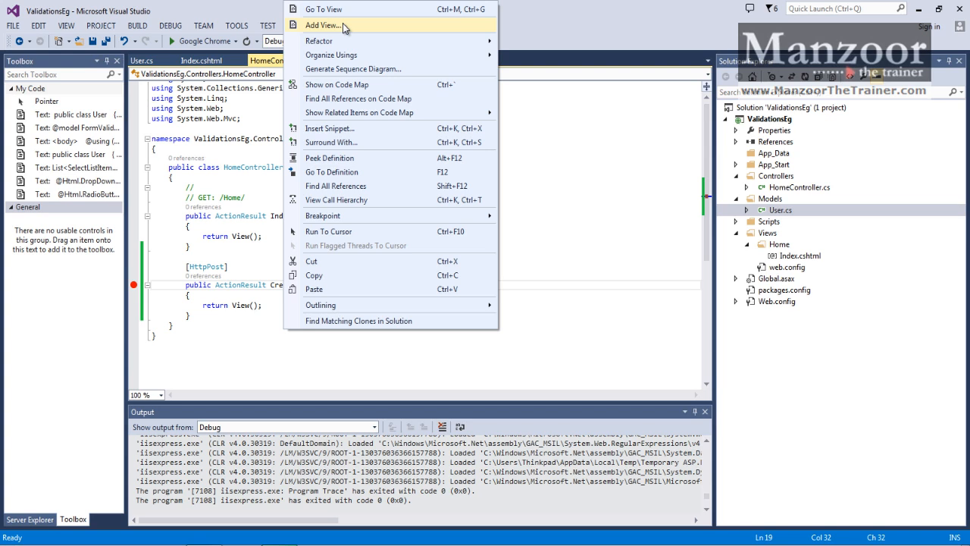
click(322, 25)
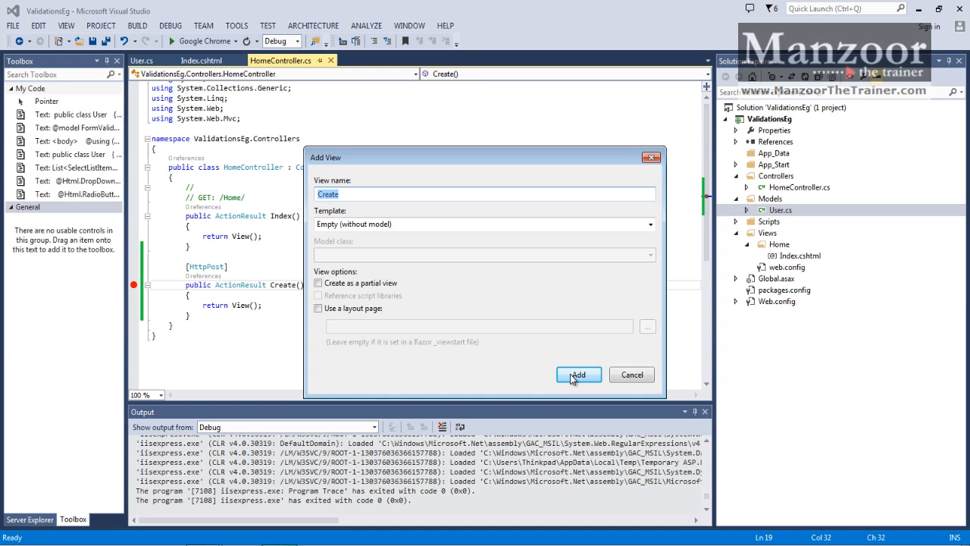
click(578, 375)
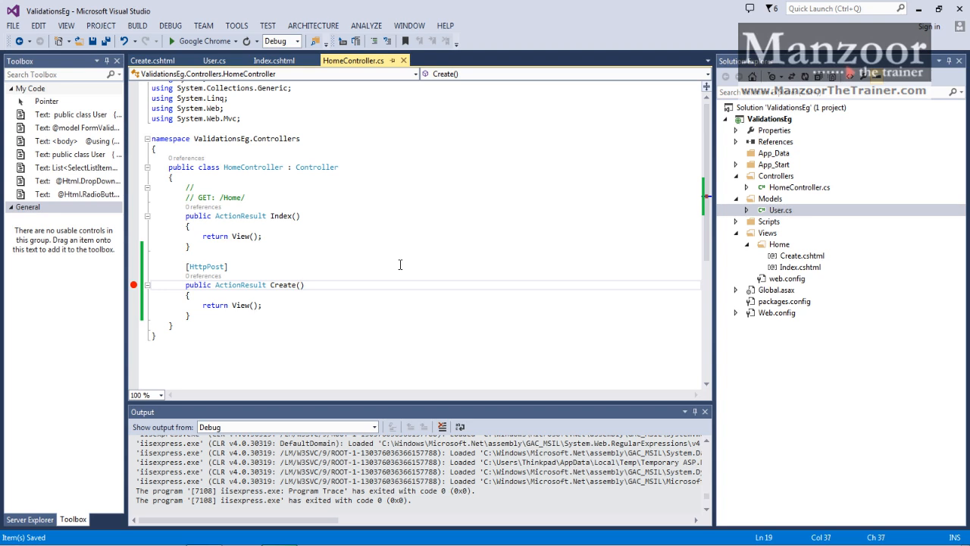
Change the Create action's parameter to 'User U'
text(ViewTemplateUserControl)
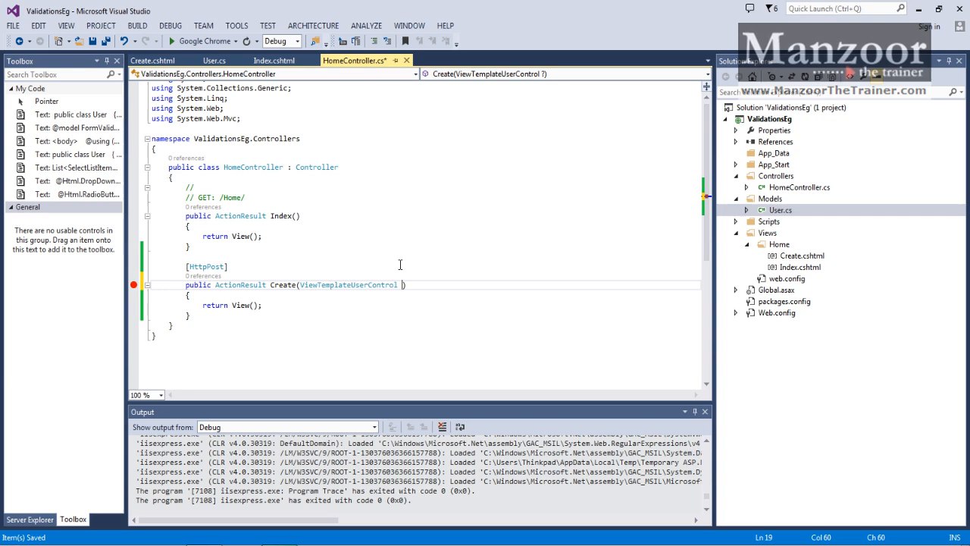
text(U)
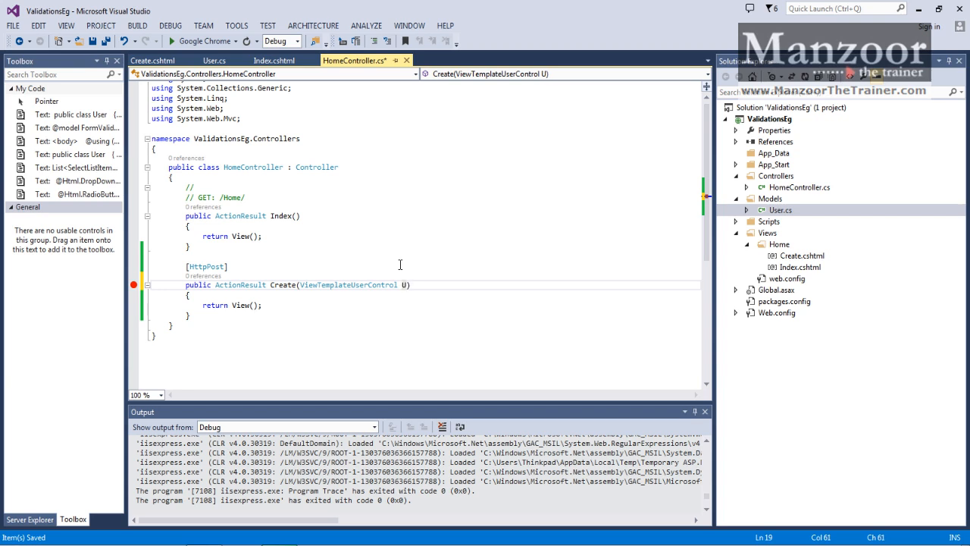
key(Backspace)
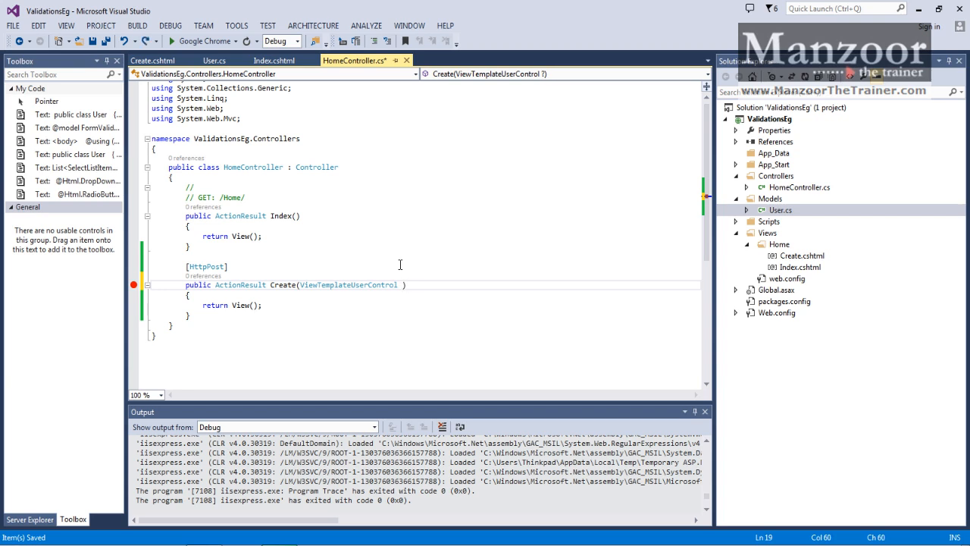
text(User U)
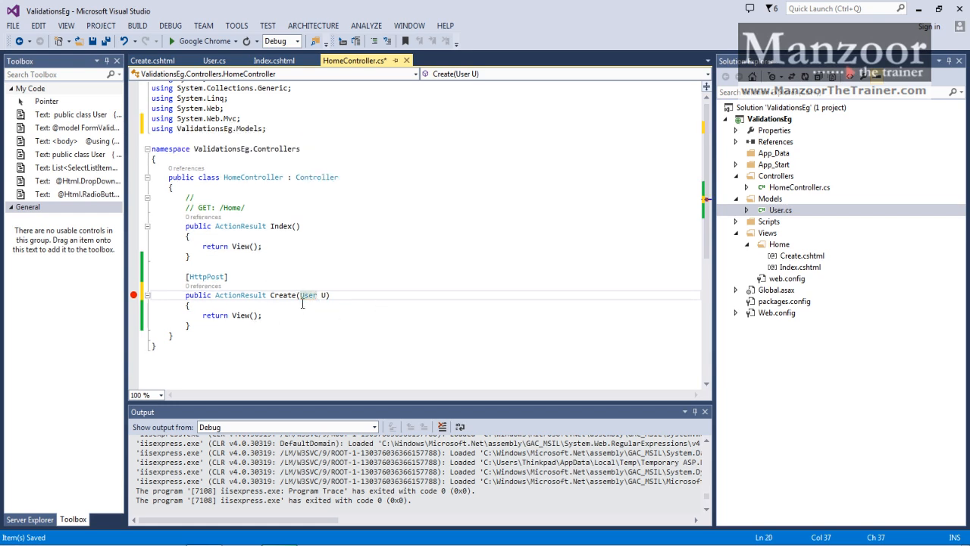
mouse_move(308, 295)
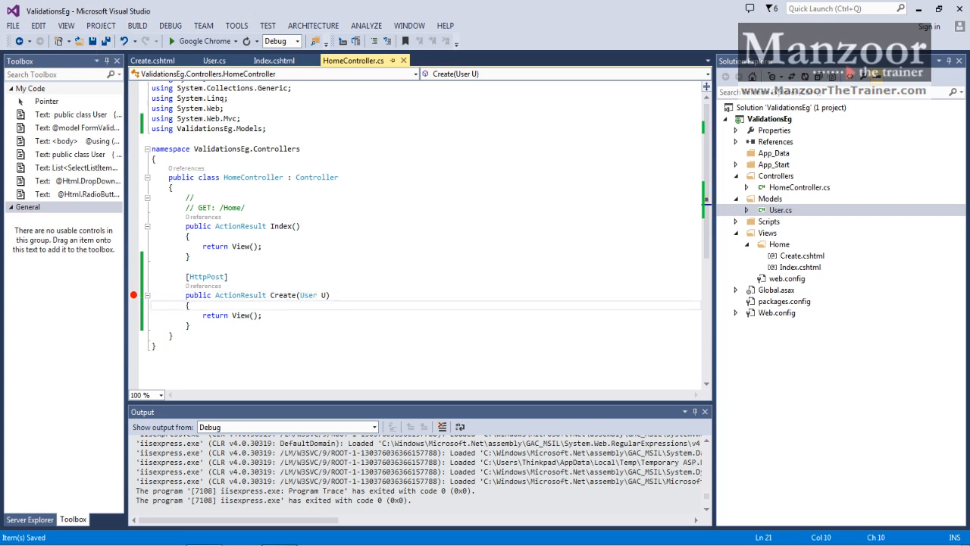
Add an if (ModelState.IsValid) block returning View(), with an else returning View("Index")
text(if()
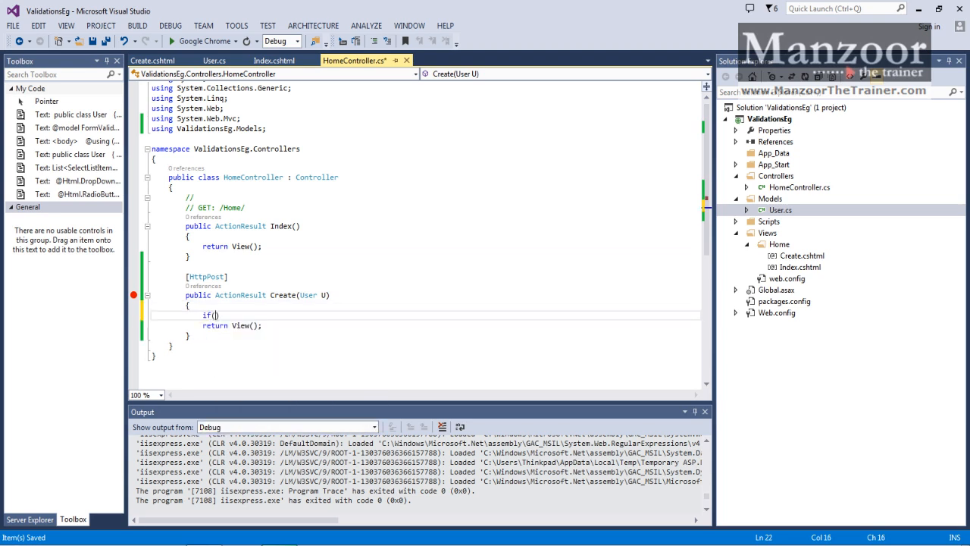
text(ModelState.)
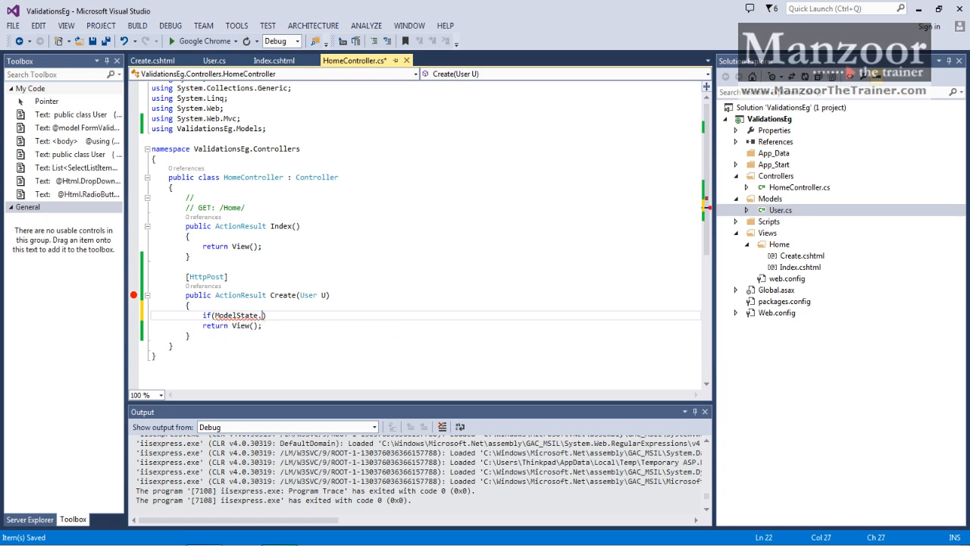
text(IsValid)
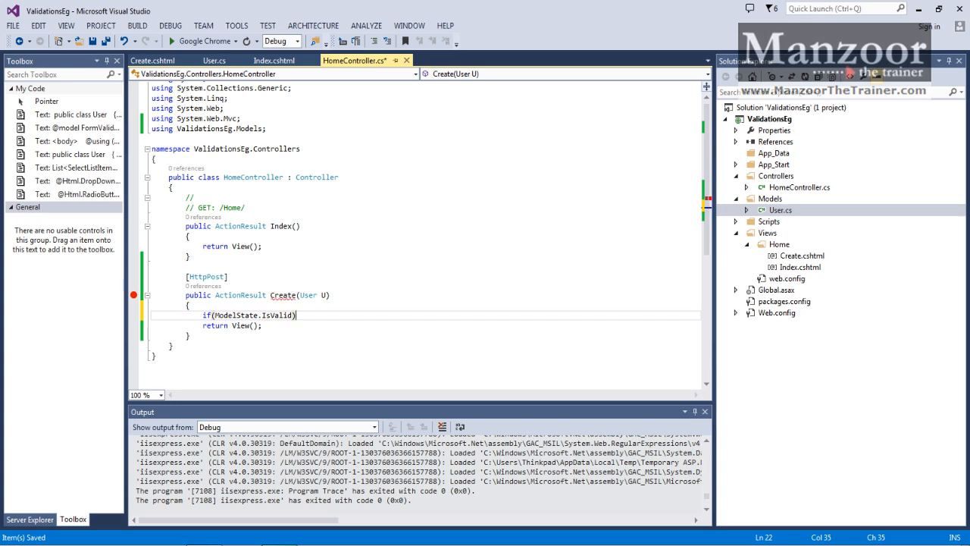
text({)
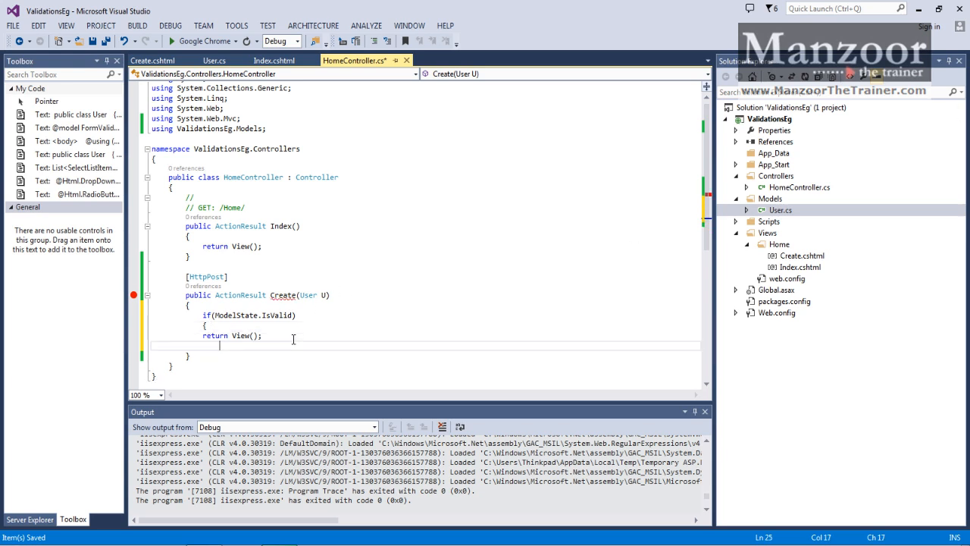
text(else)
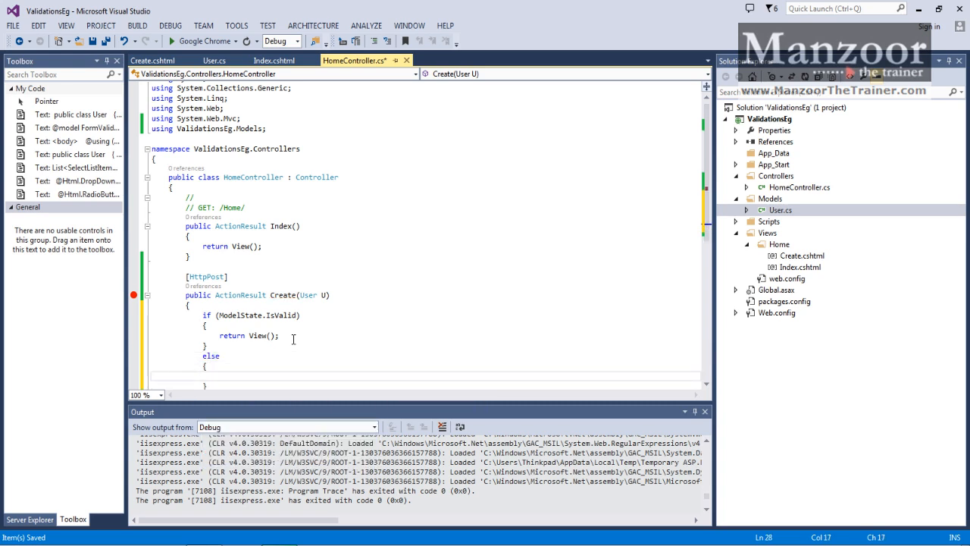
text(return)
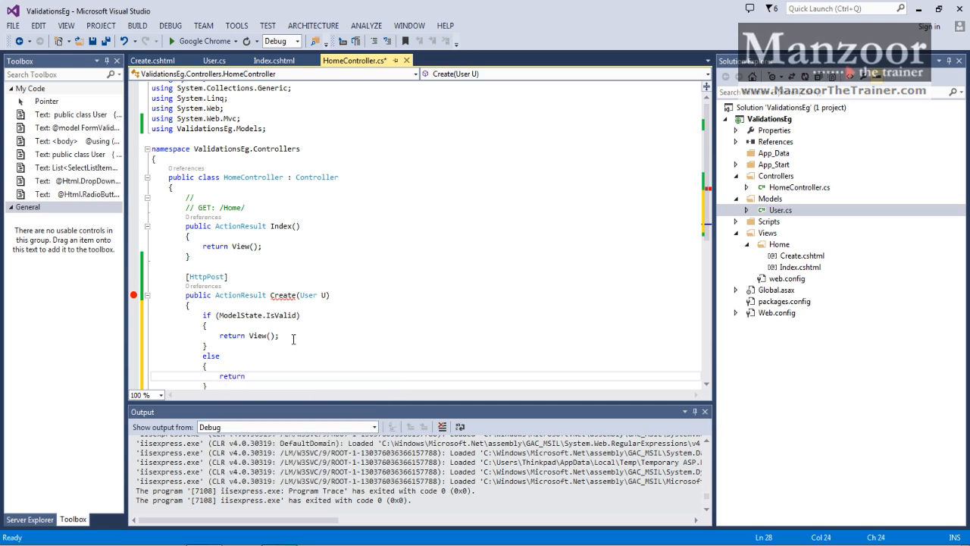
text(View()
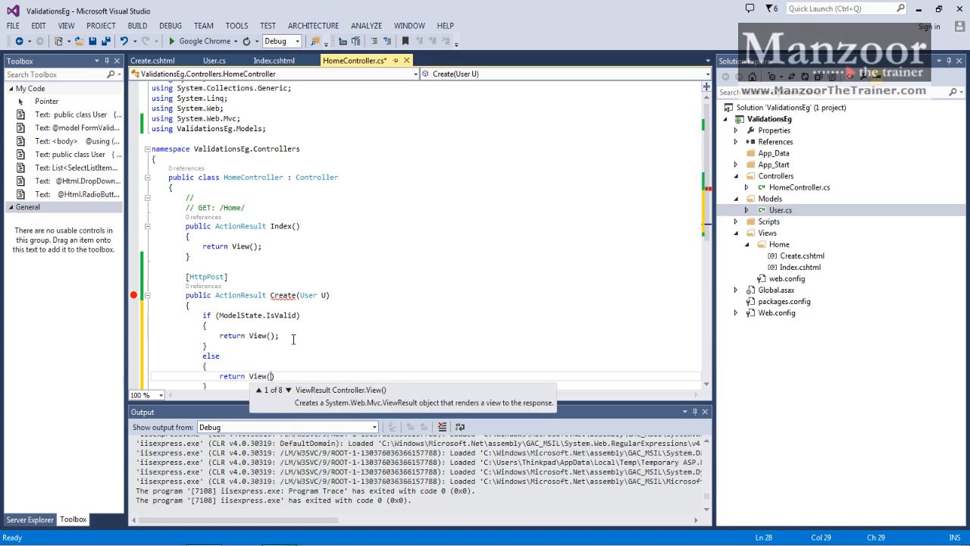
text("Index)
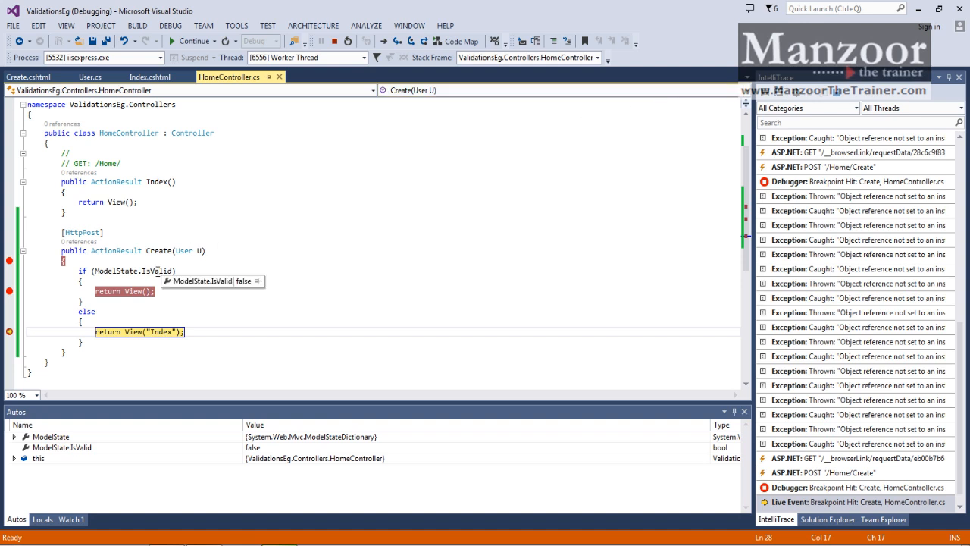
mouse_move(144, 332)
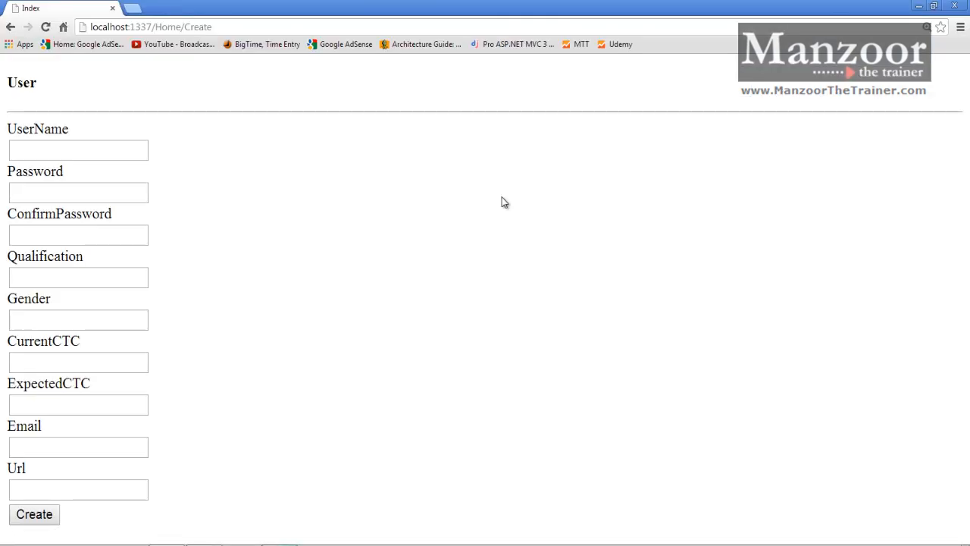
mouse_move(271, 166)
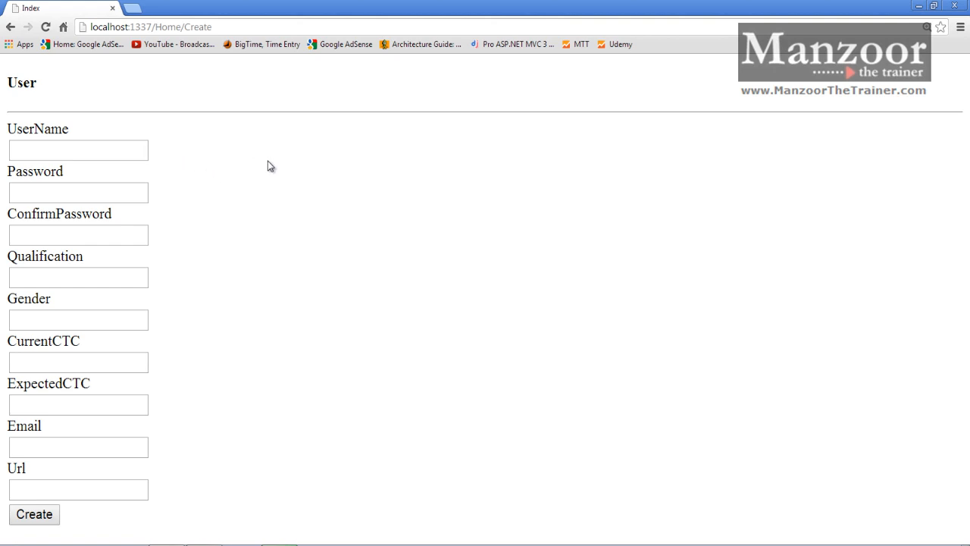
mouse_move(218, 372)
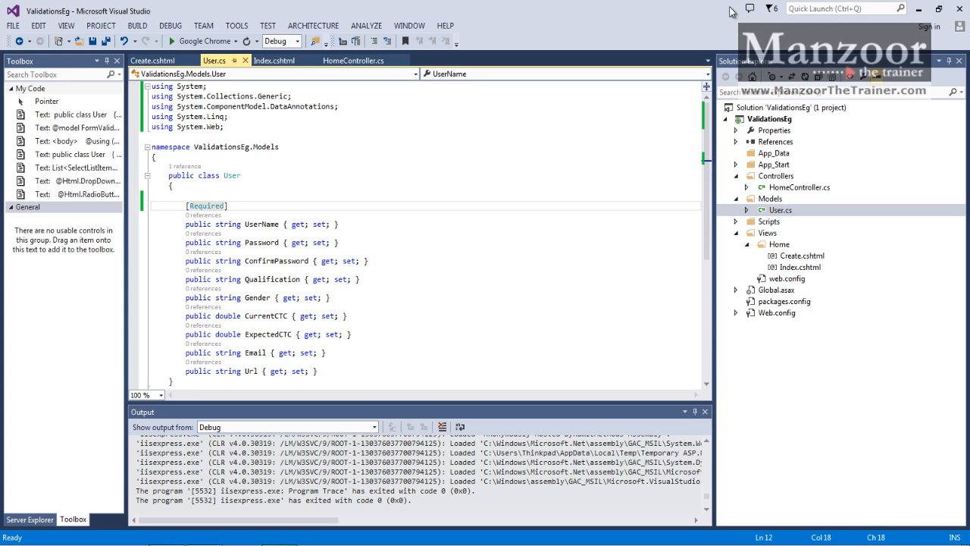
Change the attribute to [Required(ErrorMessage="UserName Required")] and save User.cs
text(())
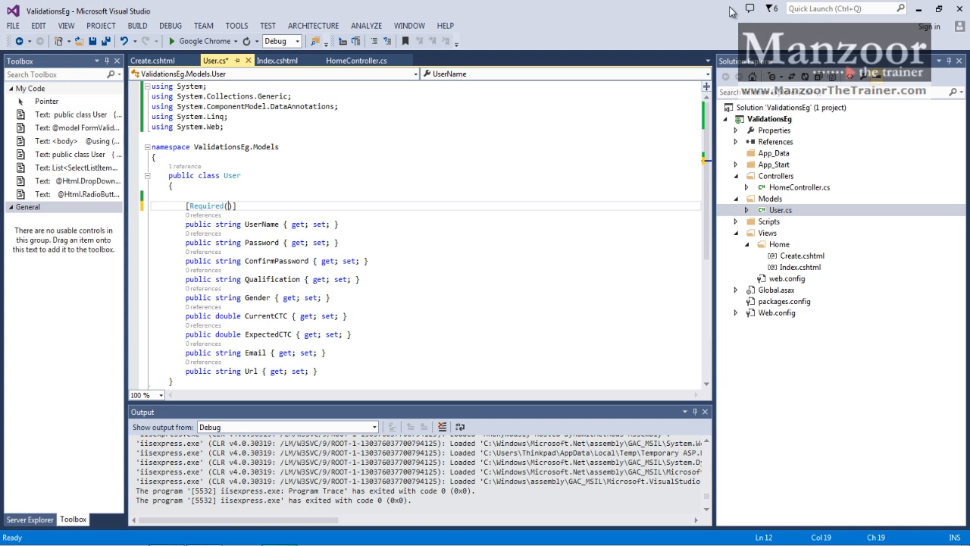
text(ErrorMessage=")
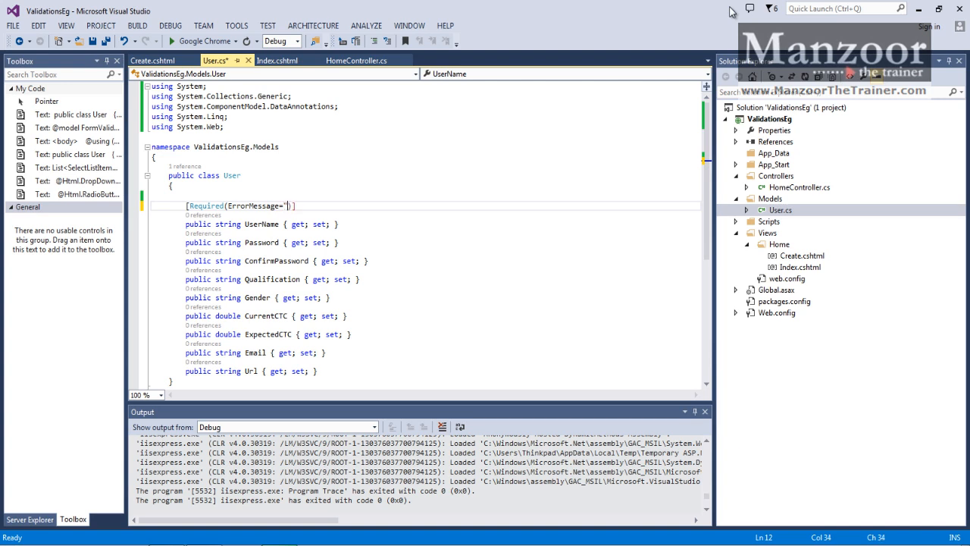
text(UserName Required)
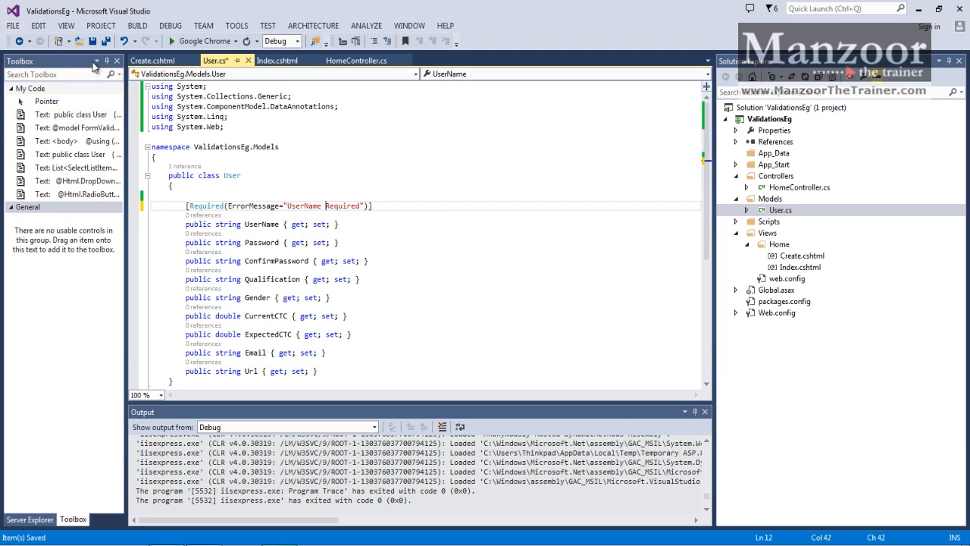
click(277, 59)
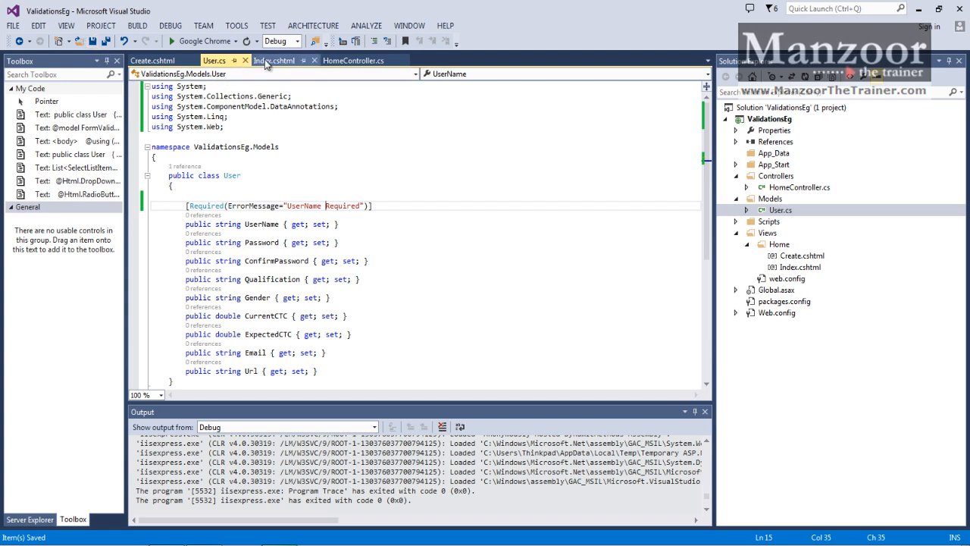
click(274, 60)
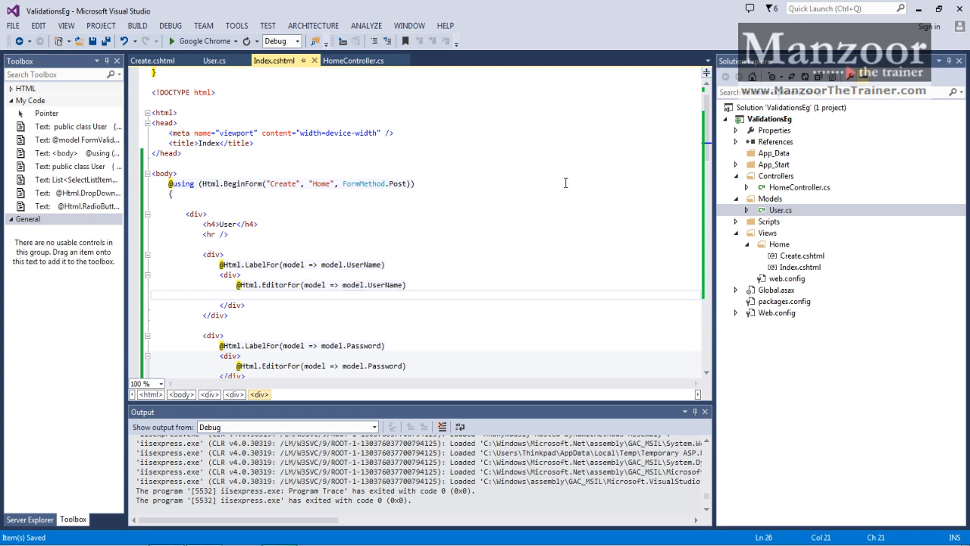
text(@Ht)
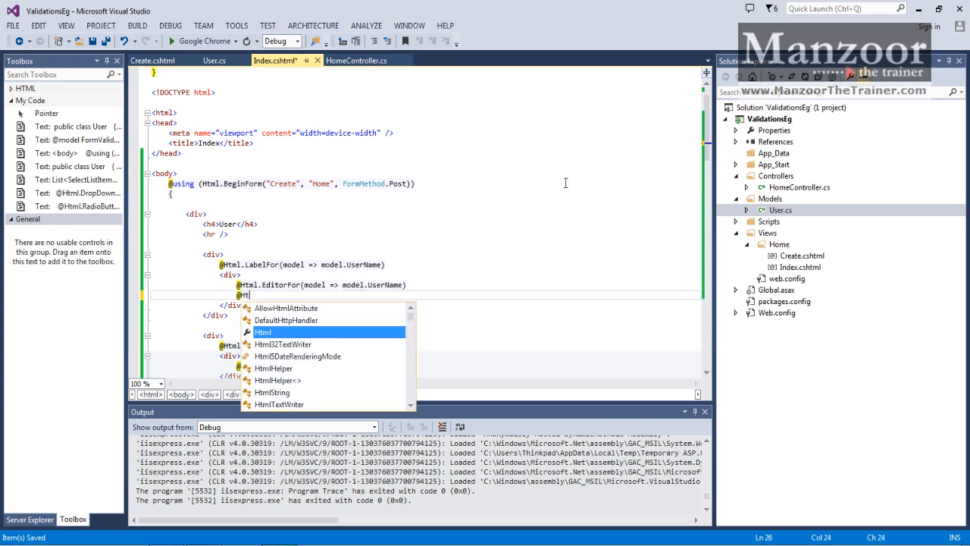
text(V)
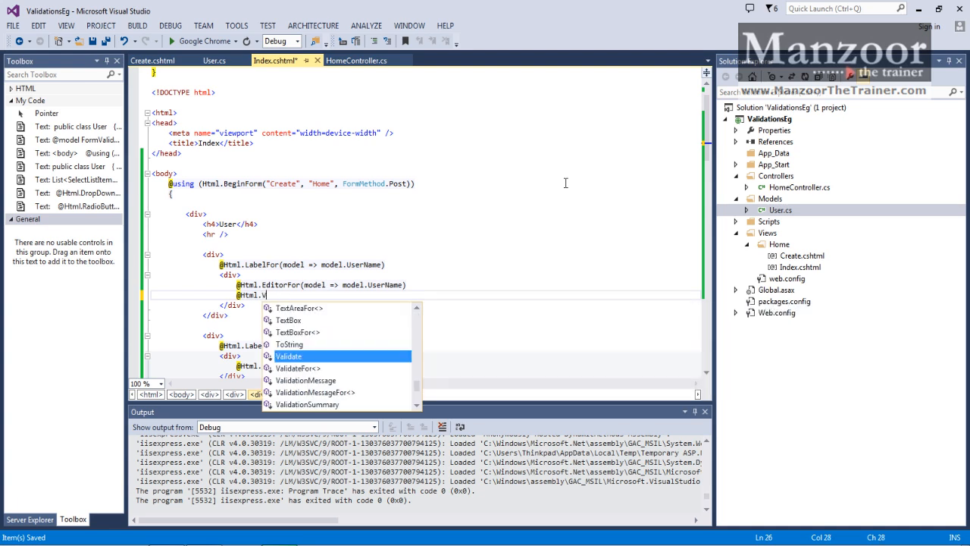
text(alidationMessageFor)
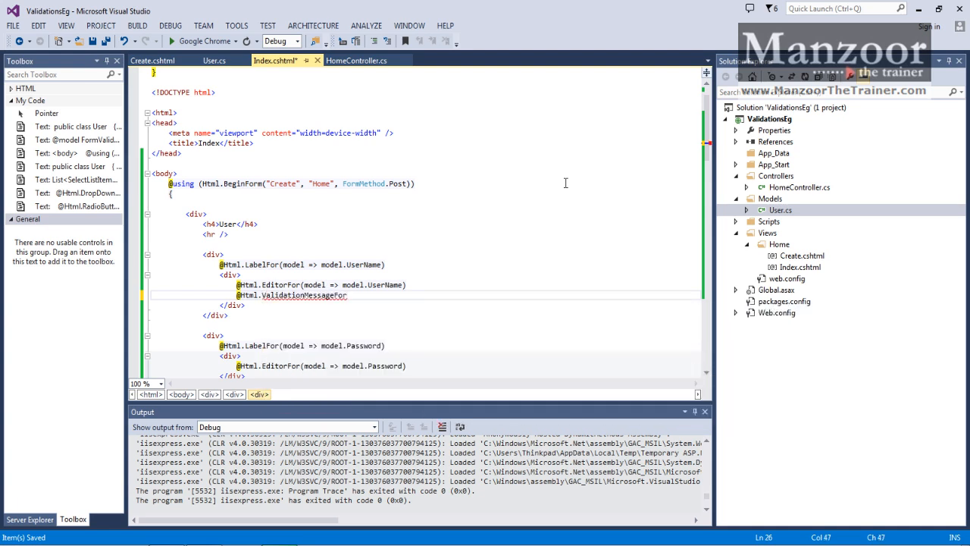
text(()
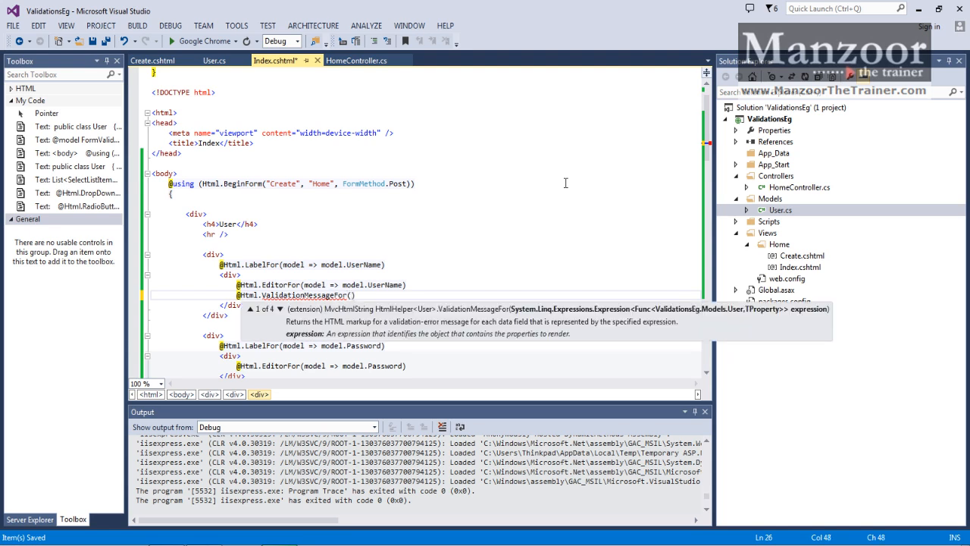
text(mod)
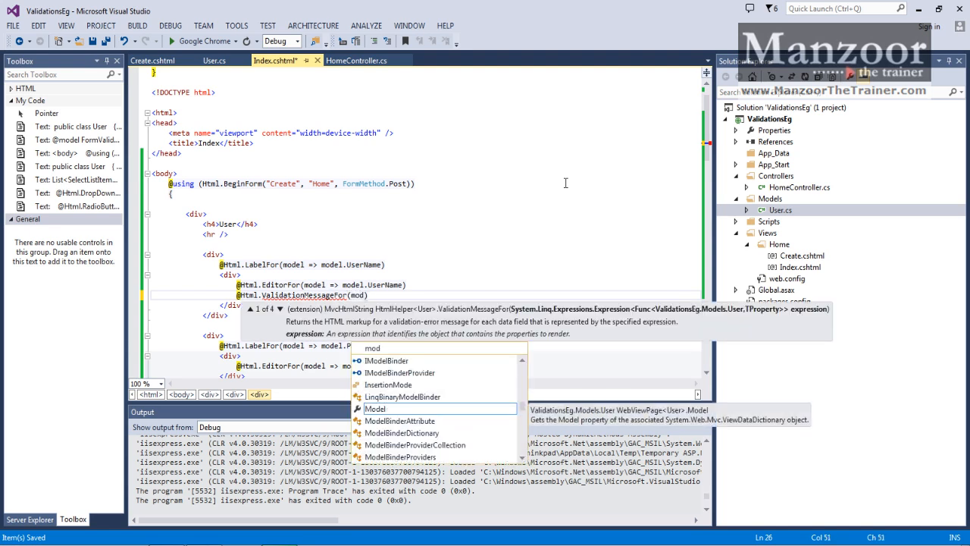
text(el=>)
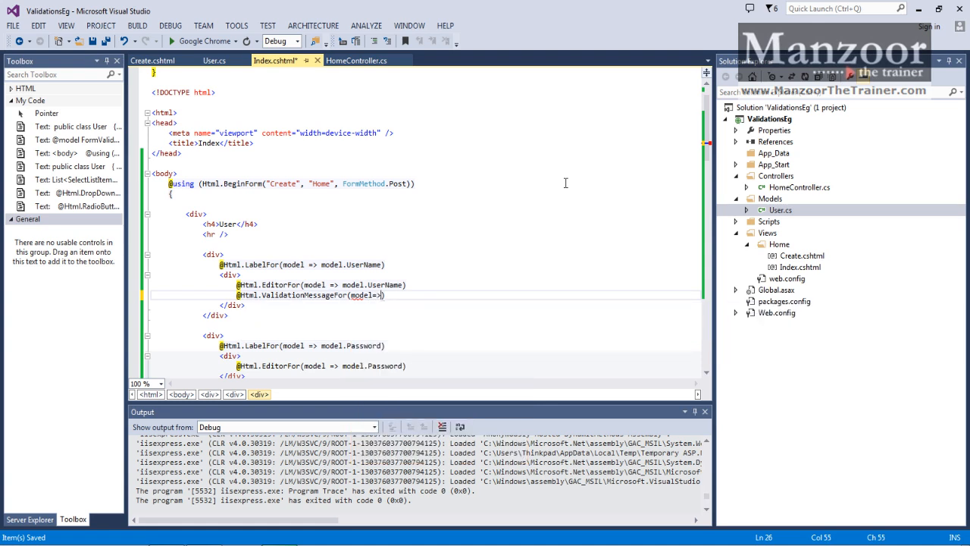
text(model.)
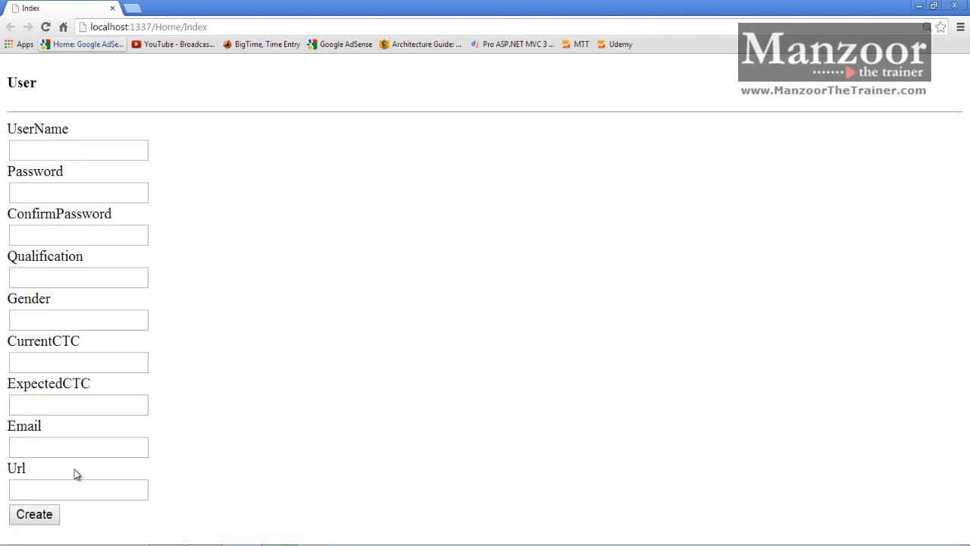
Submit the blank User form and highlight the resulting 'UserName Required' message
click(34, 514)
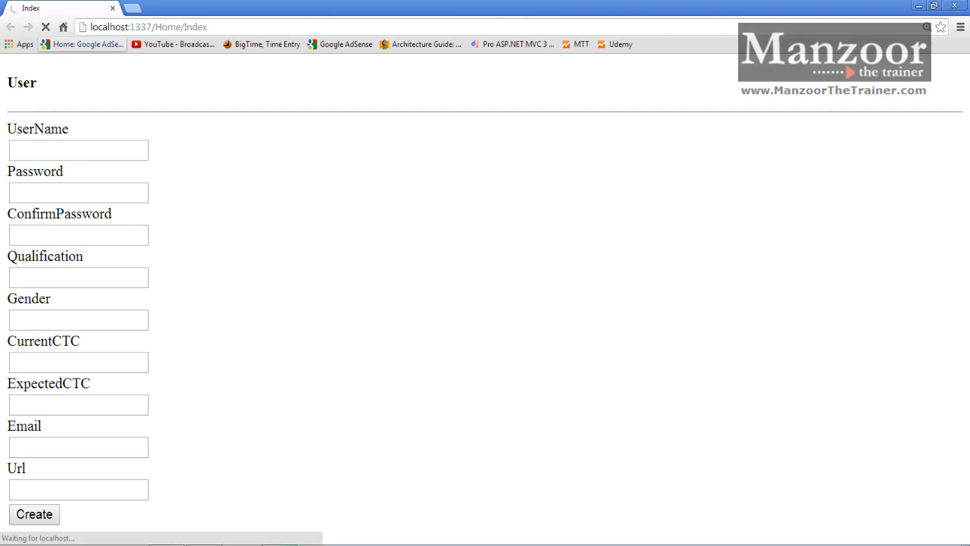
click(33, 514)
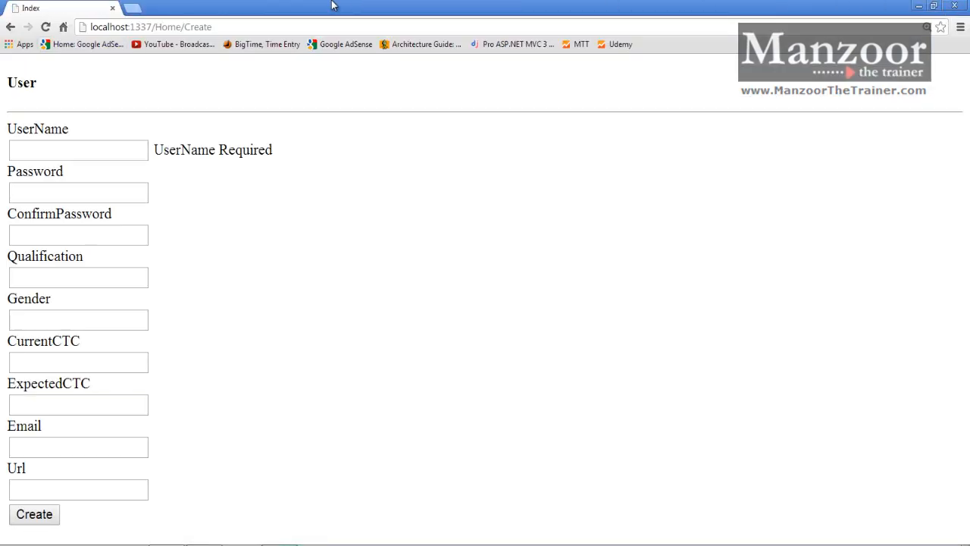
double_click(213, 149)
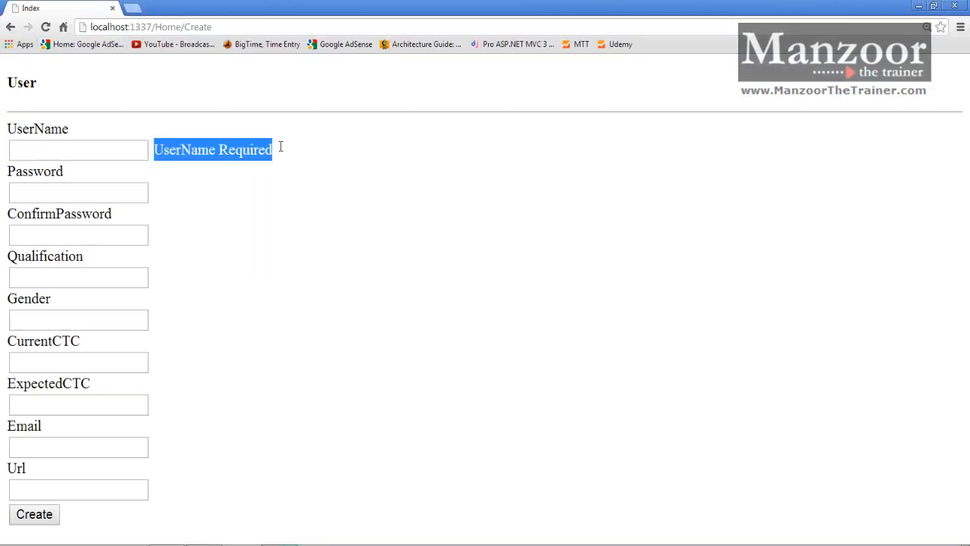